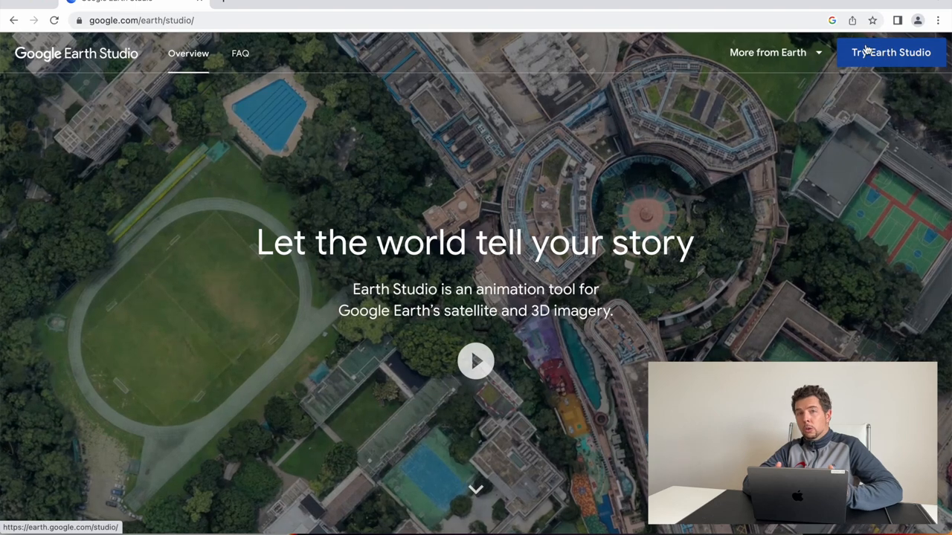
Step: Fill the Earth Studio sign-up form stating it will be used for YouTube and submit it
click(890, 52)
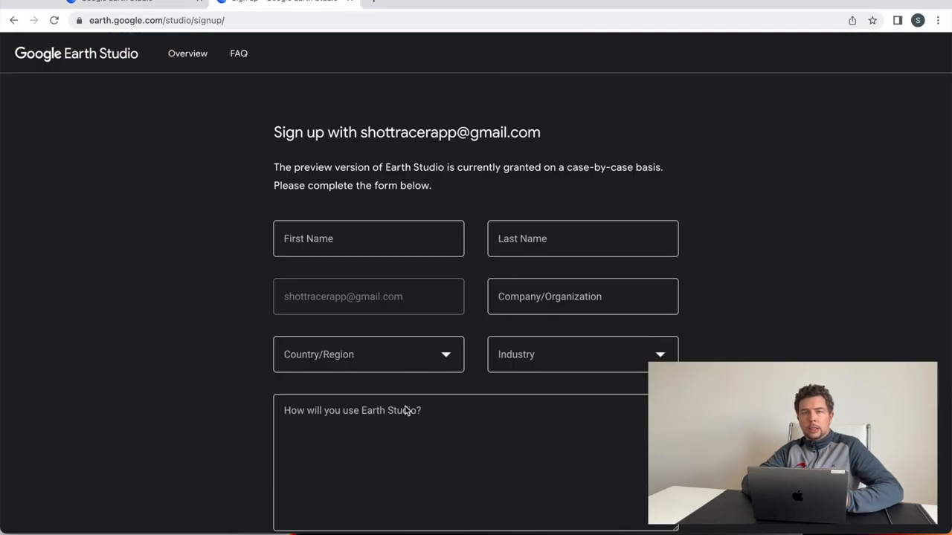
text(For)
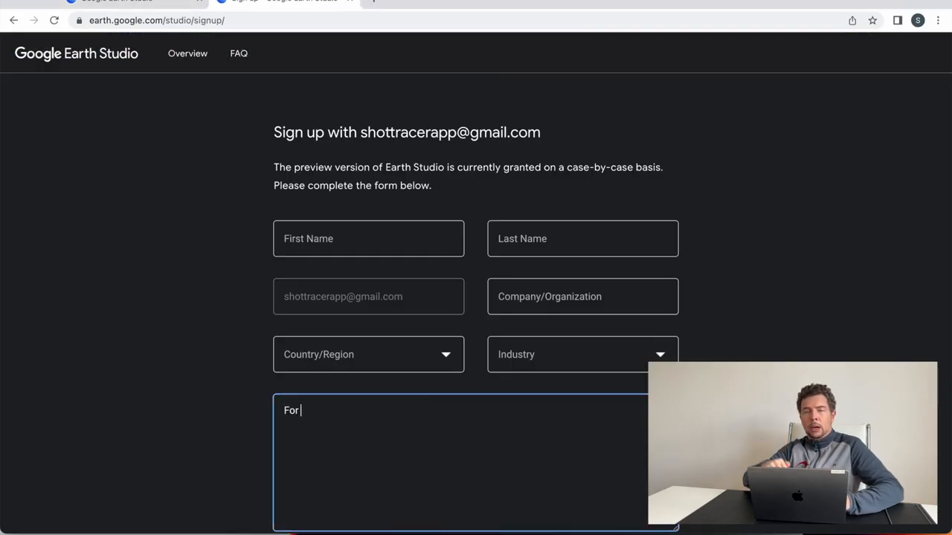
text(YouT)
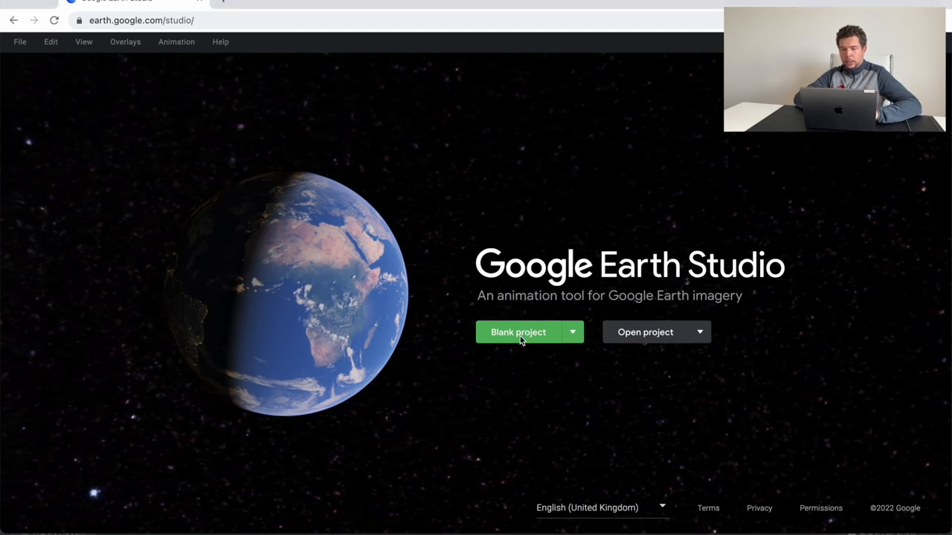
Step: Start a blank project and name it 'Alfernini 16', correcting the mistyped digit
click(518, 333)
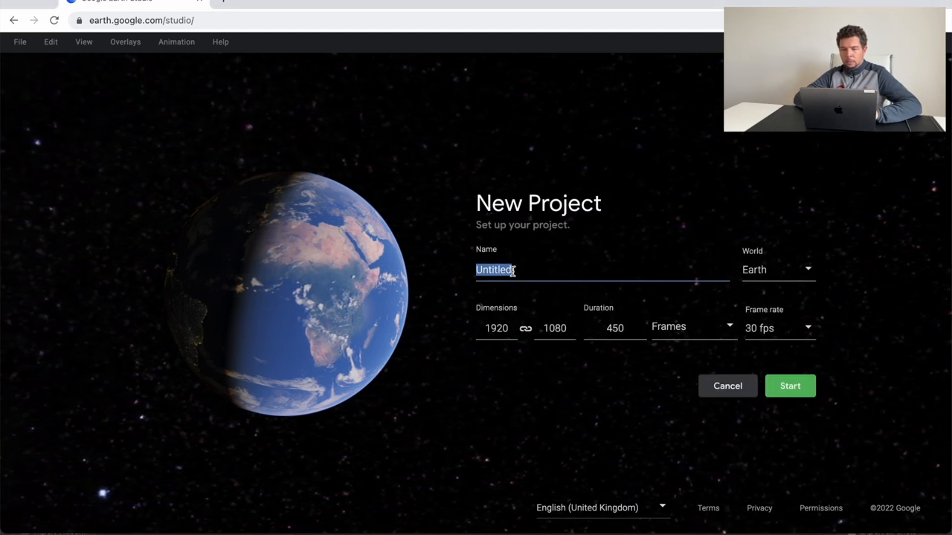
text(Alfernini 1)
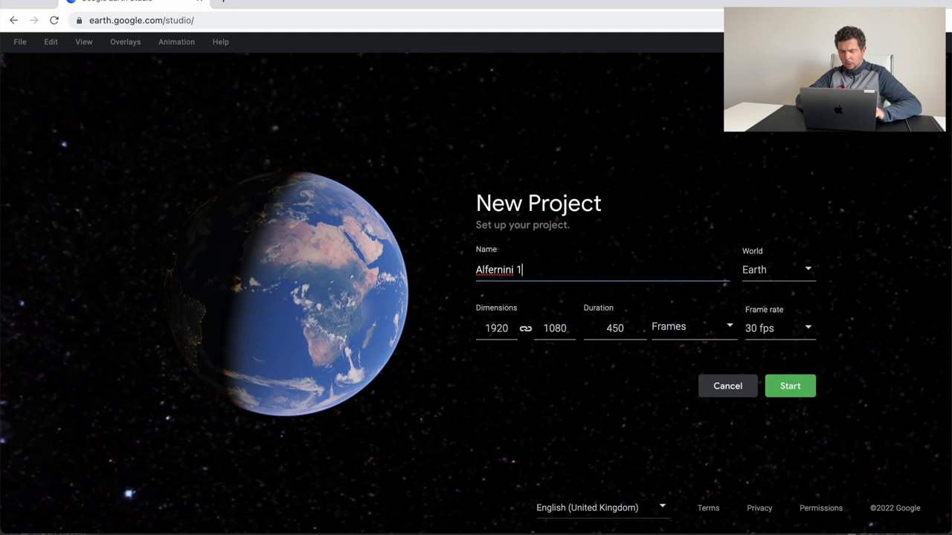
text(7)
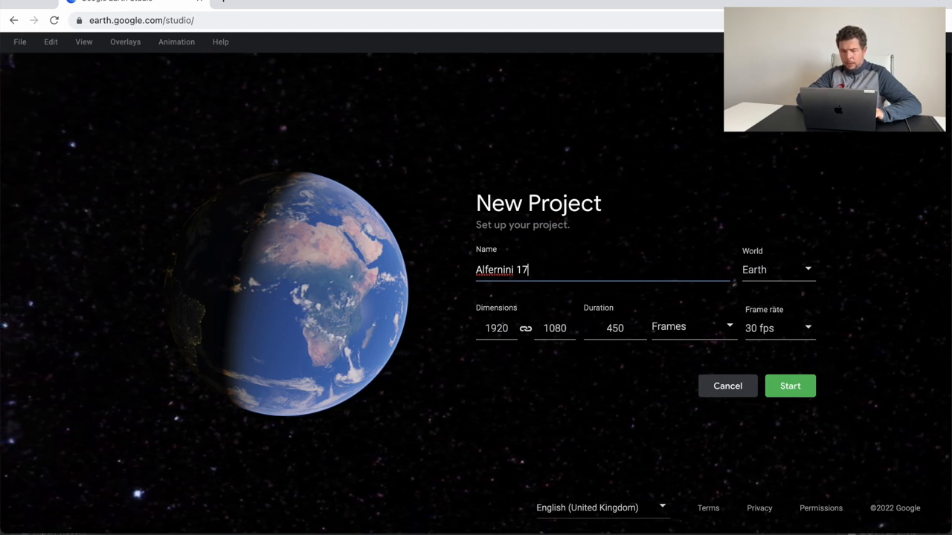
key(Backspace)
text(6)
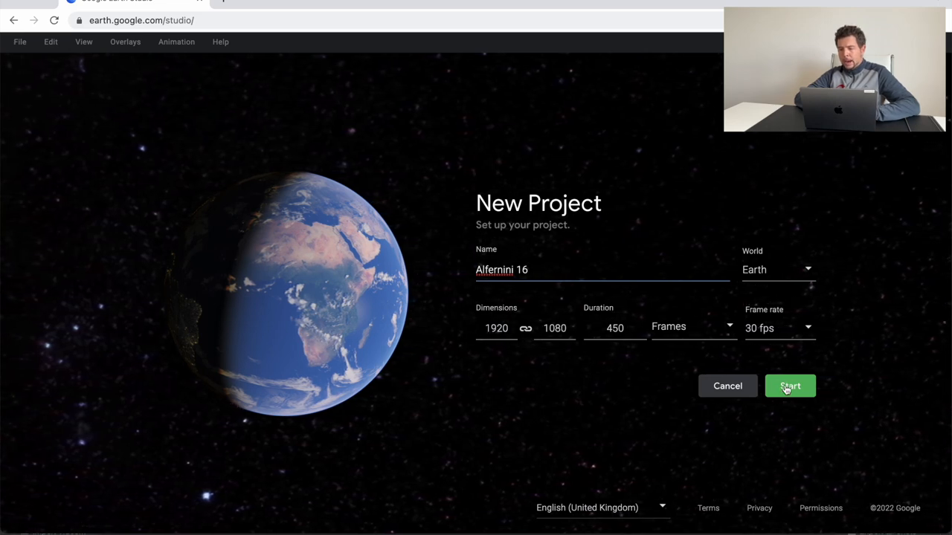
Step: Create the project, then search 'alferini' and fly to Alferini Golf near Benahavís
click(790, 386)
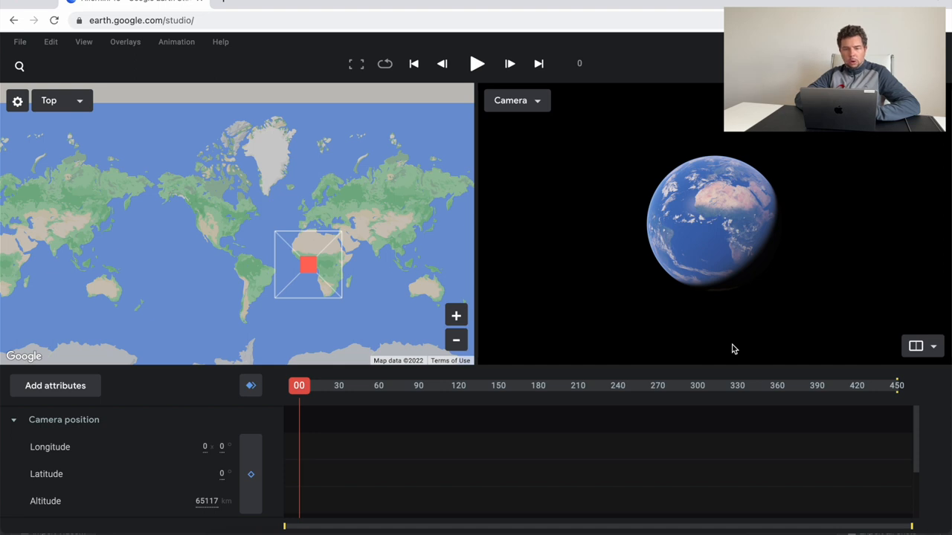
mouse_move(717, 341)
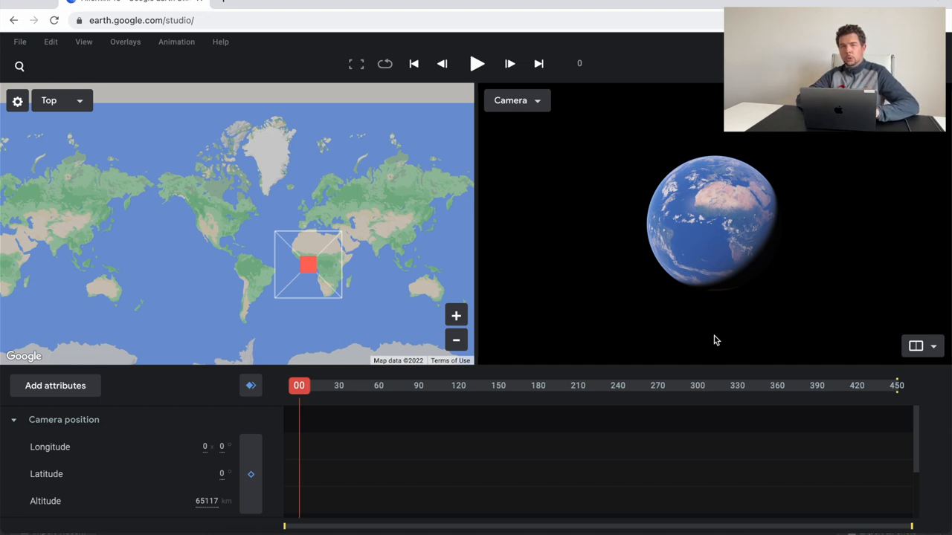
mouse_move(54, 83)
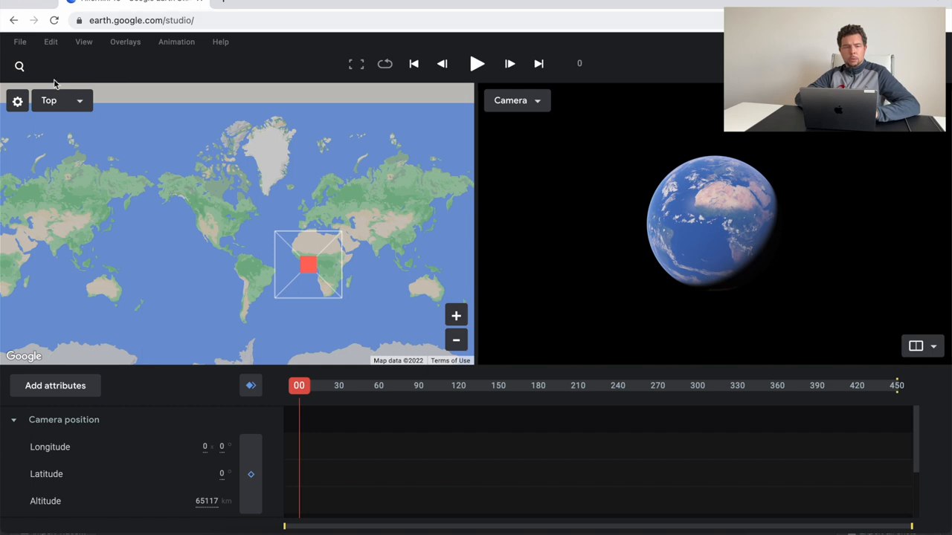
click(19, 65)
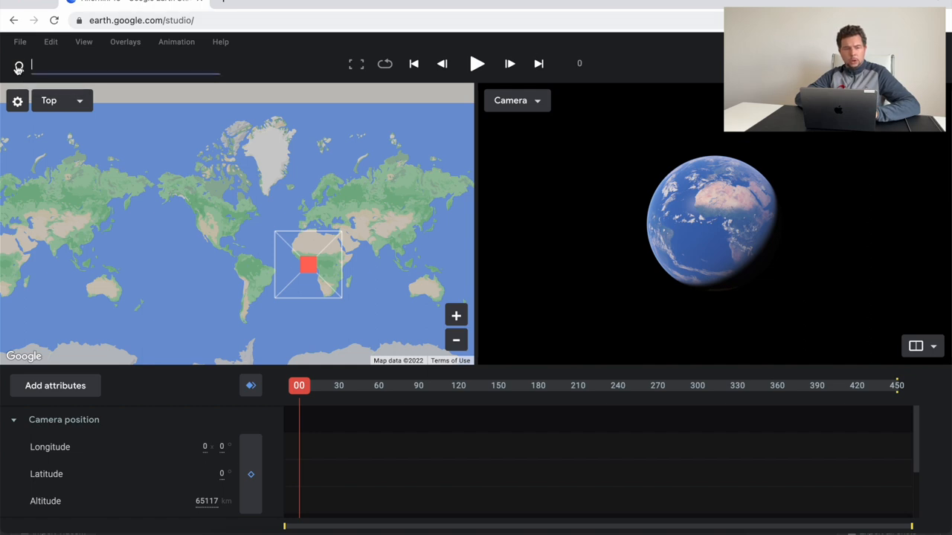
text(a)
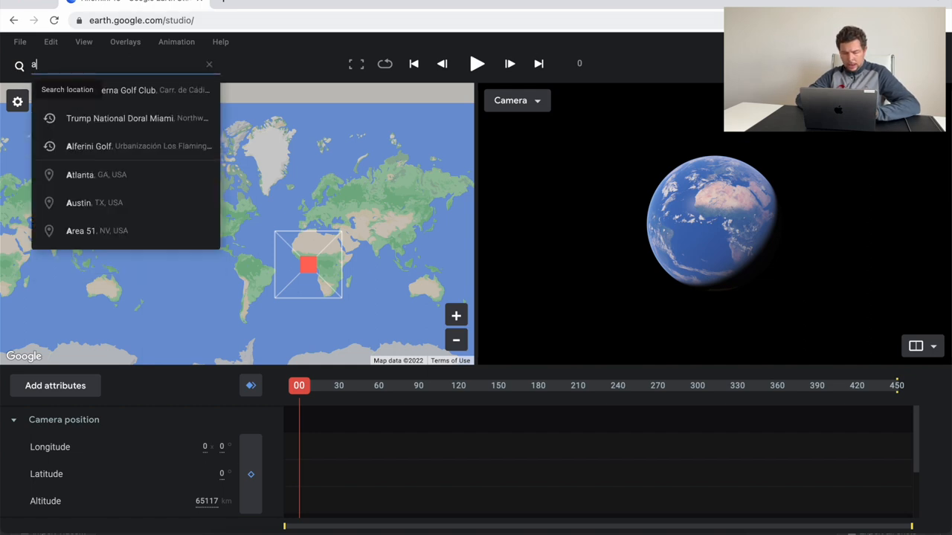
text(lferini)
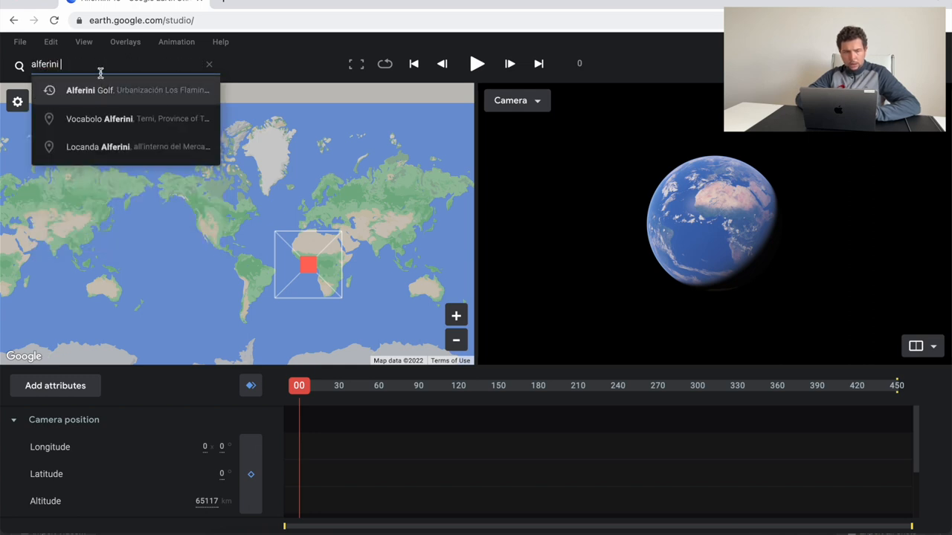
click(90, 91)
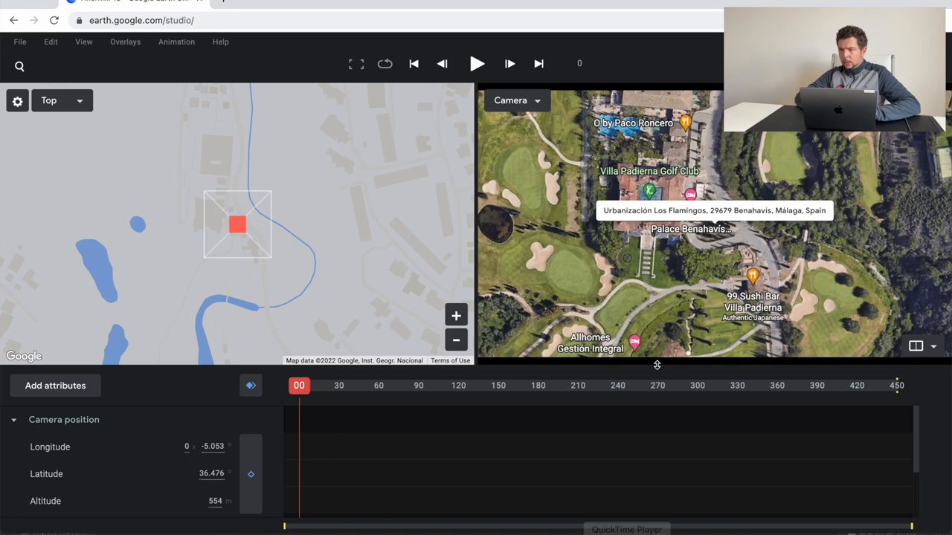
mouse_move(613, 268)
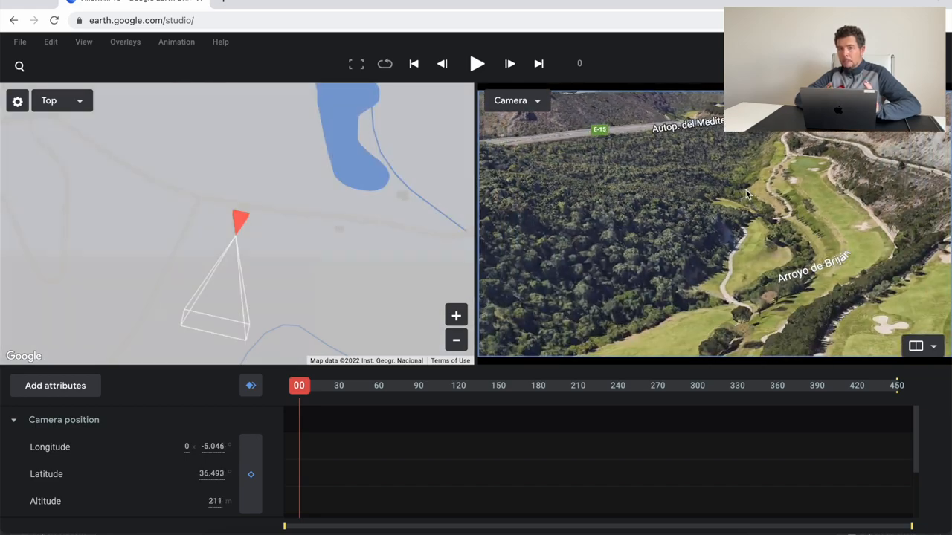
Step: Fly to a Jumeirah location in Dubai, then search 'alfer' to return to Alferini Golf
click(20, 65)
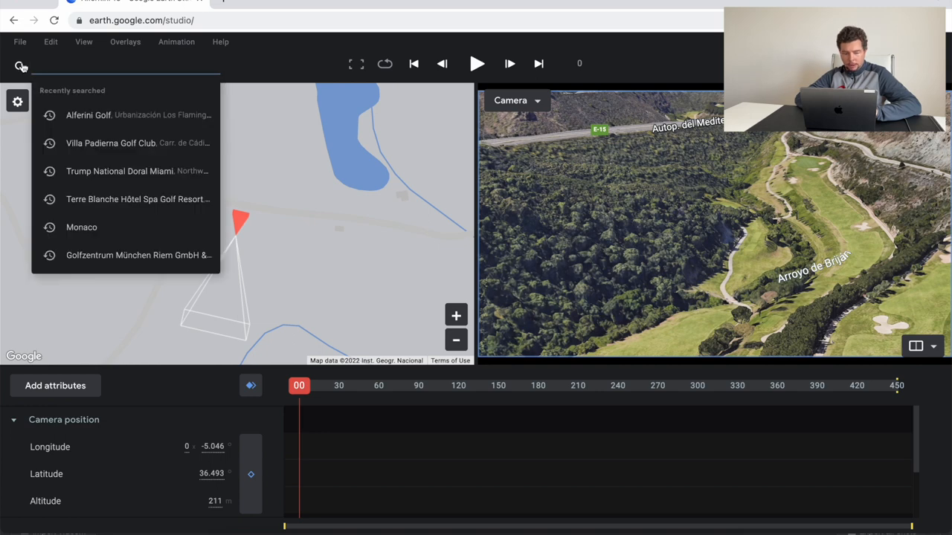
text(jumer)
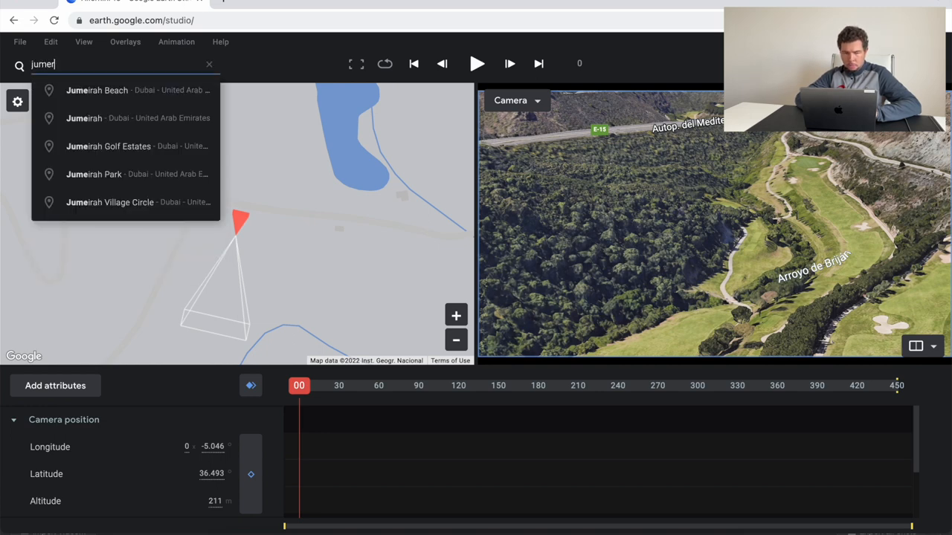
key(Backspace)
text(irah)
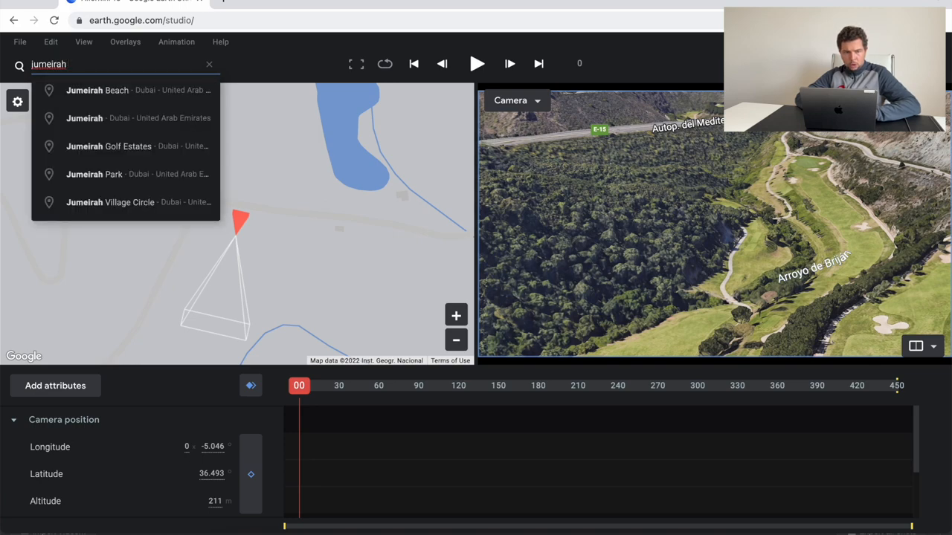
click(107, 146)
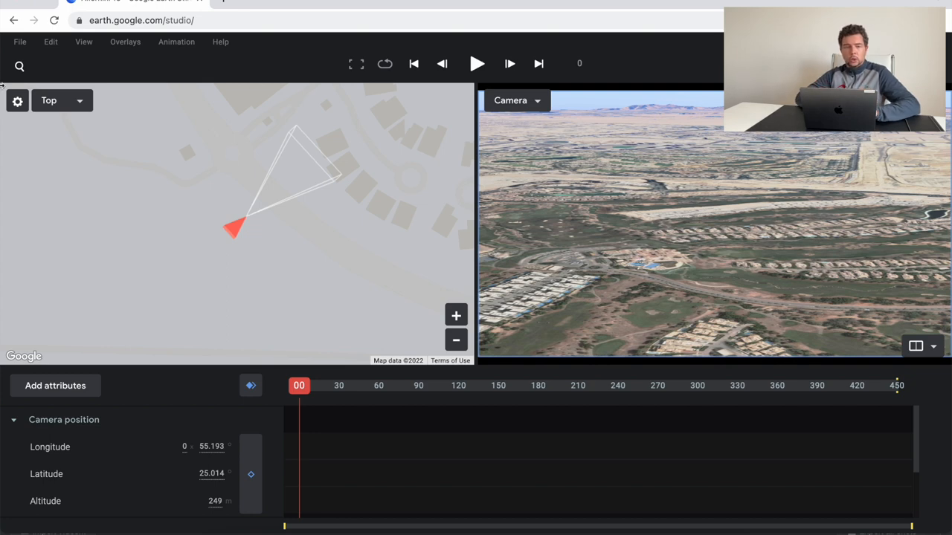
text(alfer)
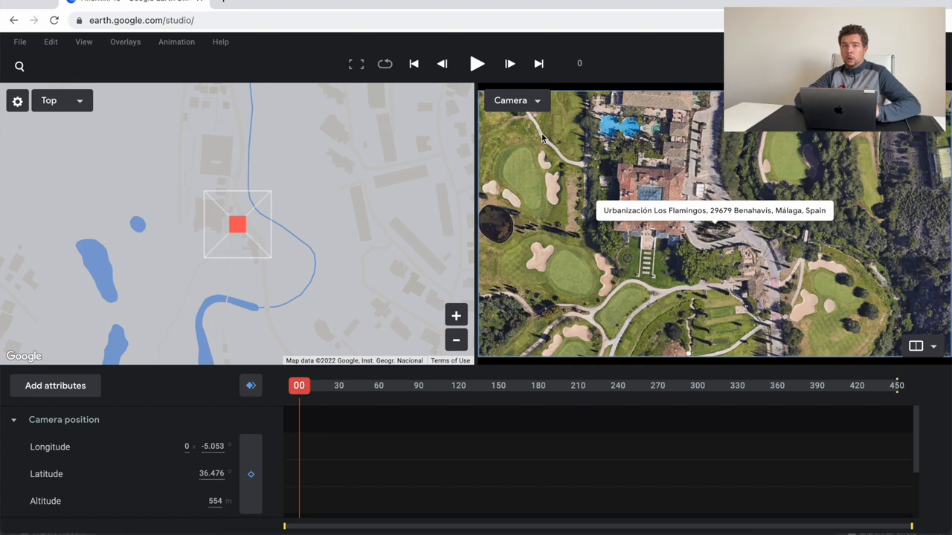
mouse_move(732, 235)
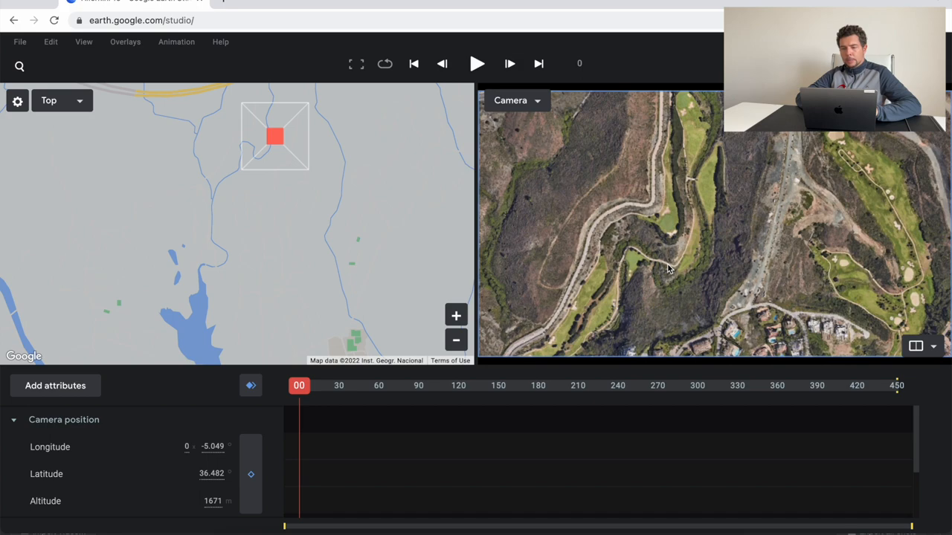
mouse_move(671, 268)
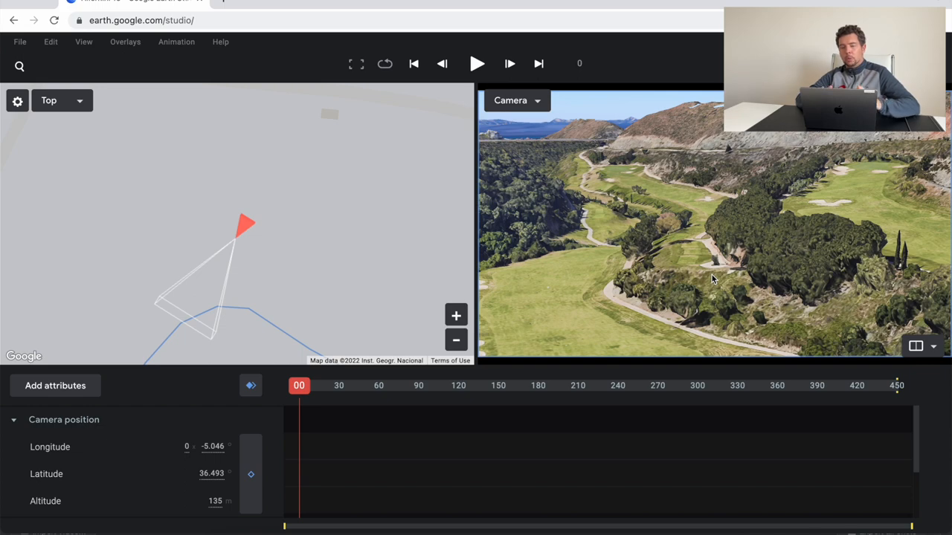
mouse_move(690, 256)
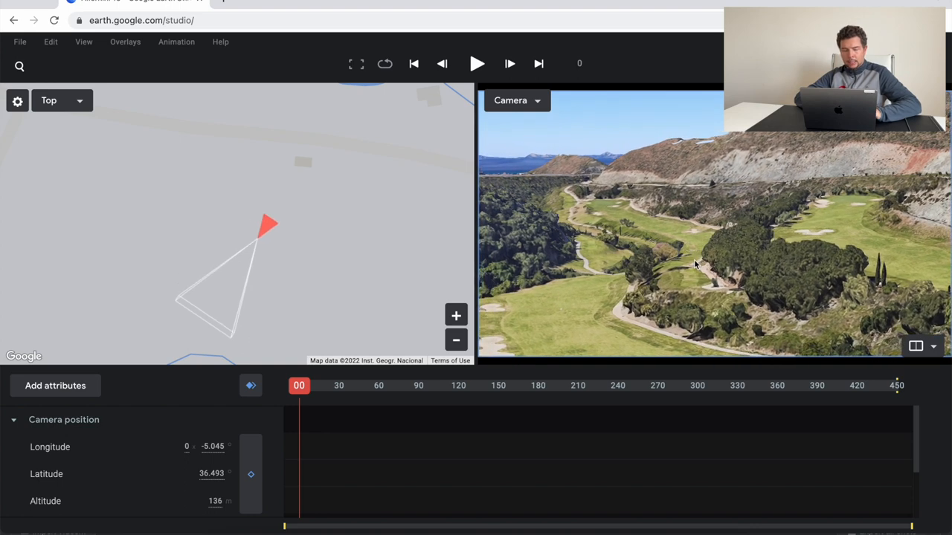
mouse_move(690, 296)
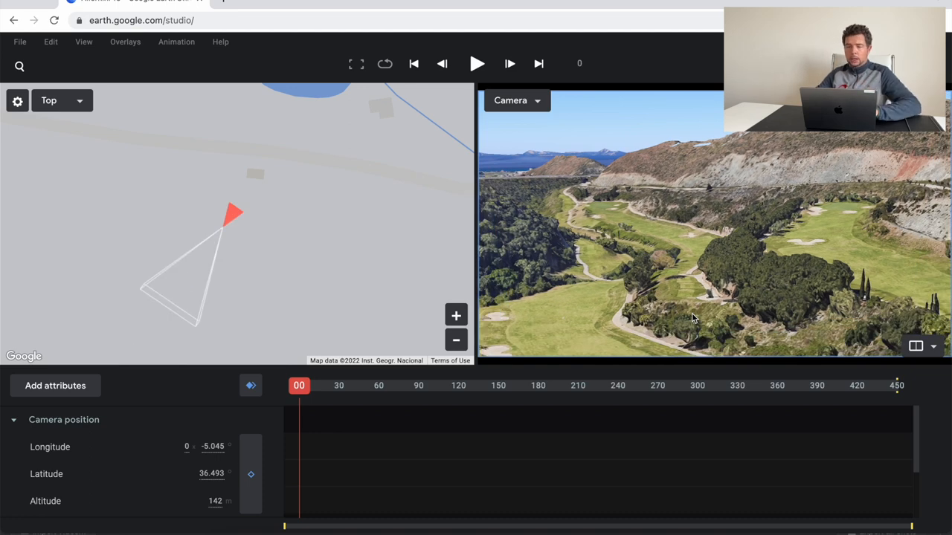
mouse_move(687, 325)
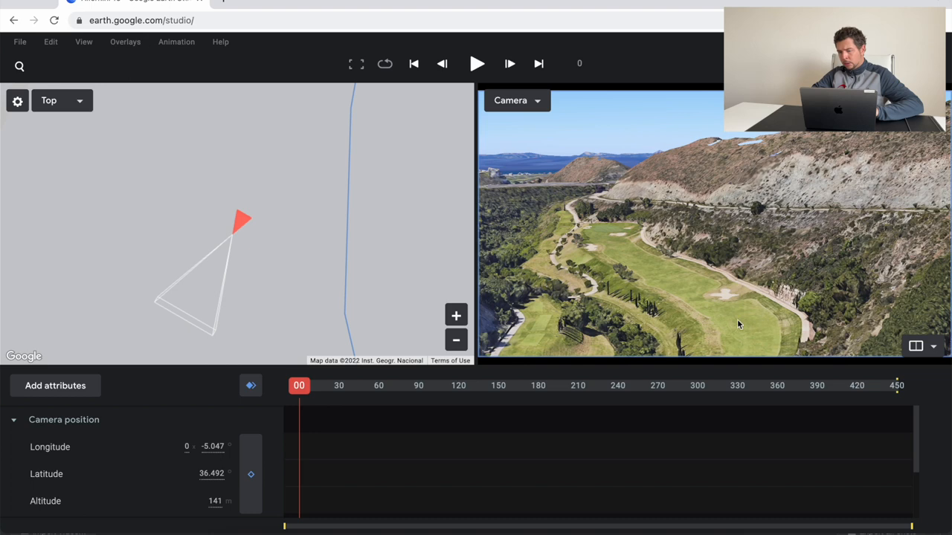
mouse_move(731, 332)
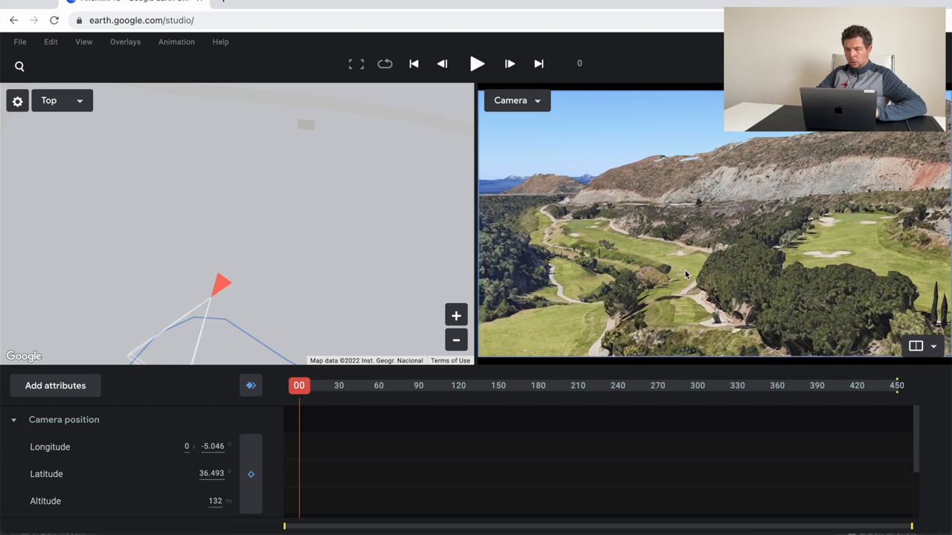
Step: Frame the view up the hole and keyframe all camera attributes at frame 0
drag(684, 275, 682, 271)
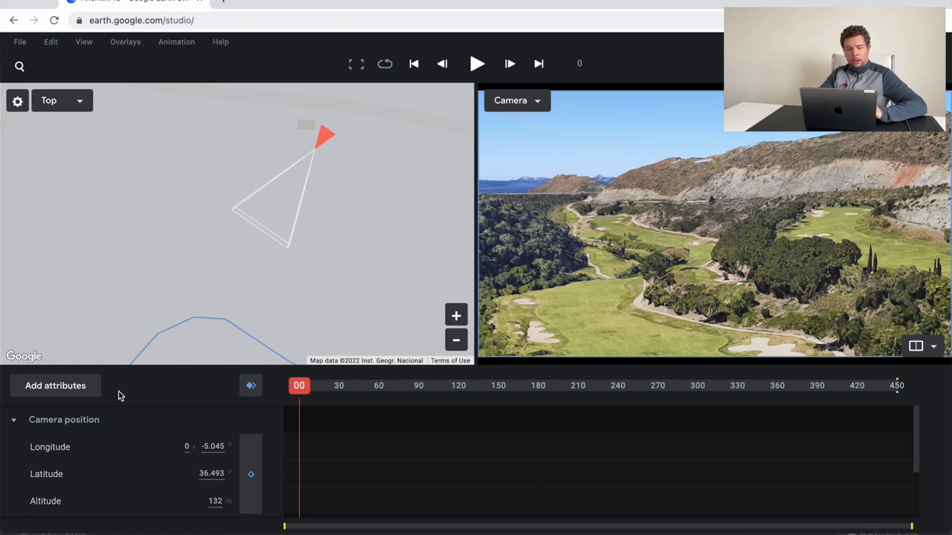
mouse_move(250, 385)
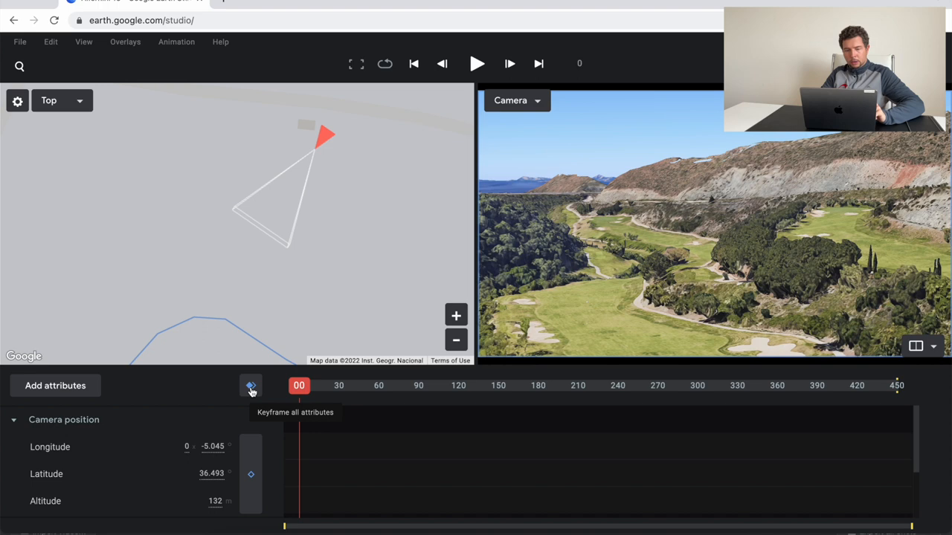
click(250, 386)
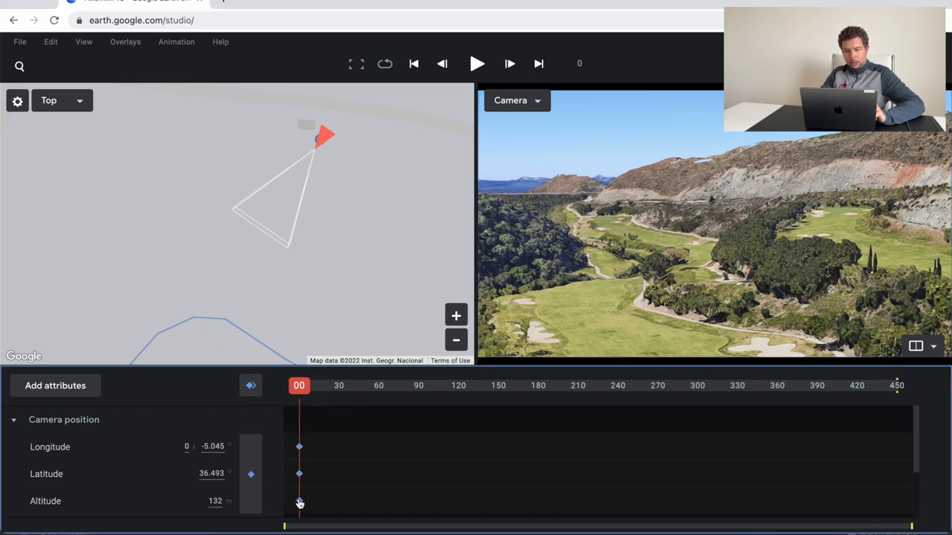
mouse_move(285, 445)
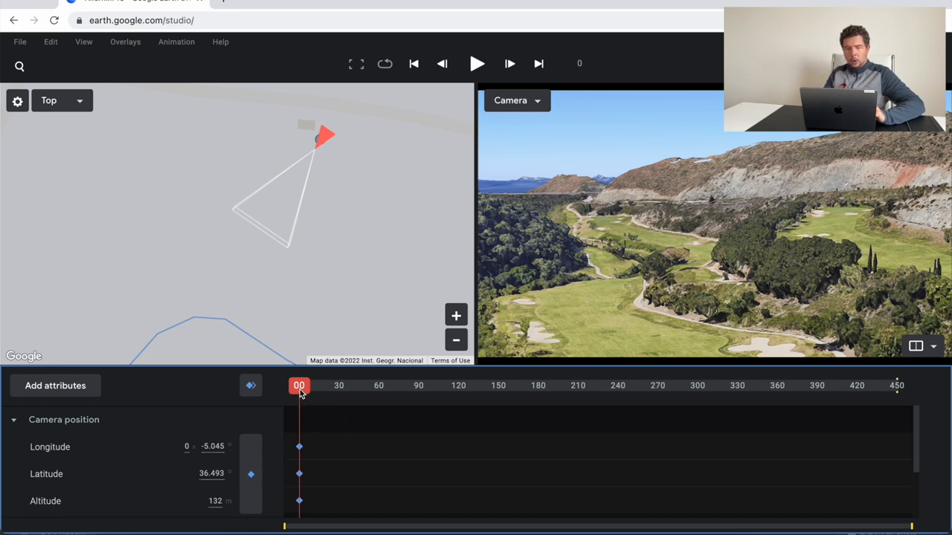
Step: Move the timeline playhead to the final frame, 450
drag(299, 385, 311, 385)
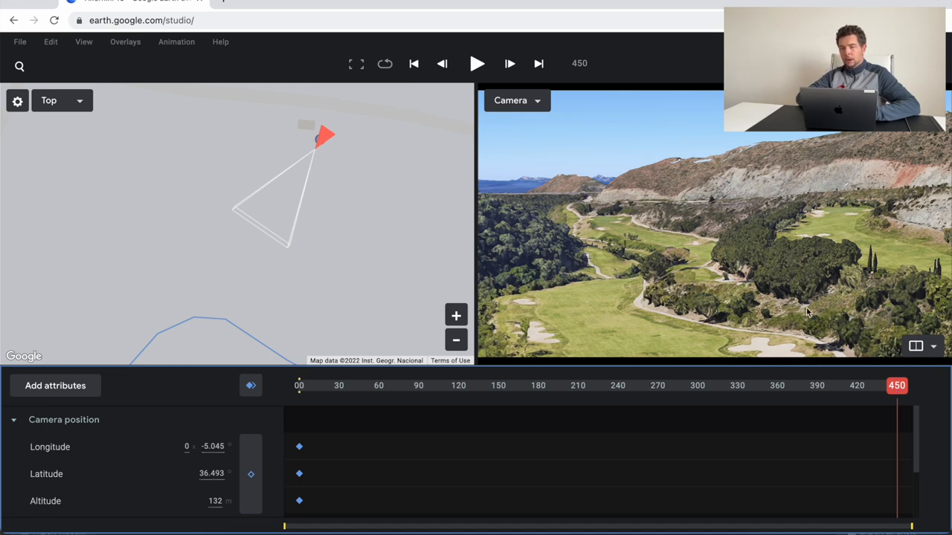
mouse_move(708, 300)
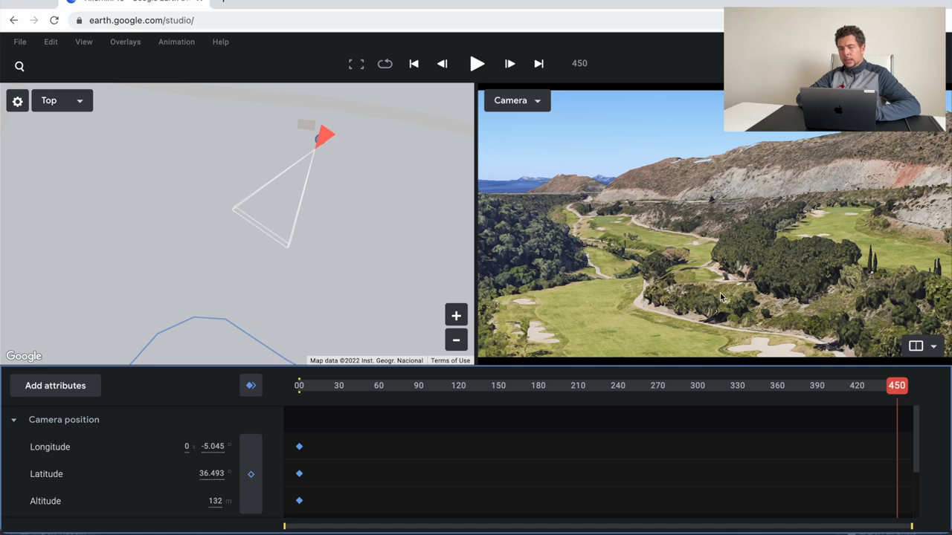
mouse_move(702, 289)
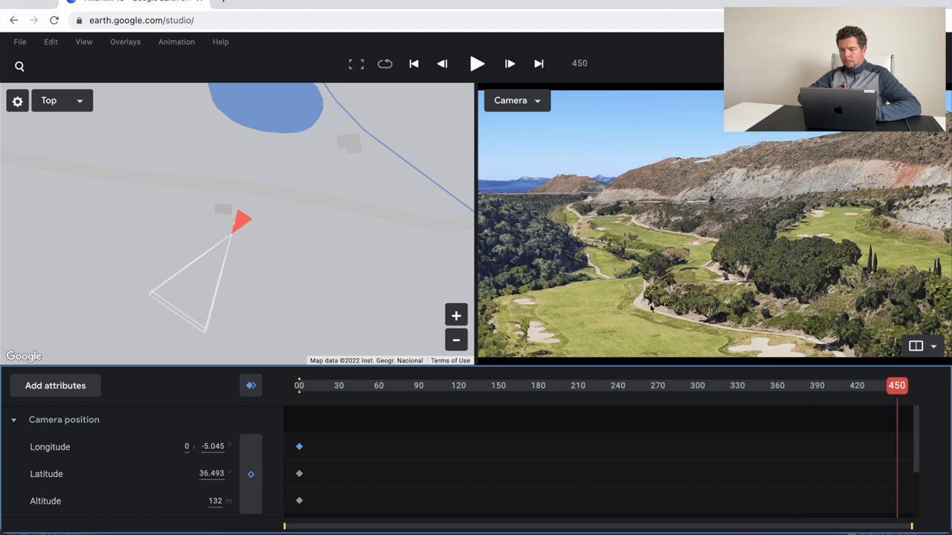
mouse_move(726, 256)
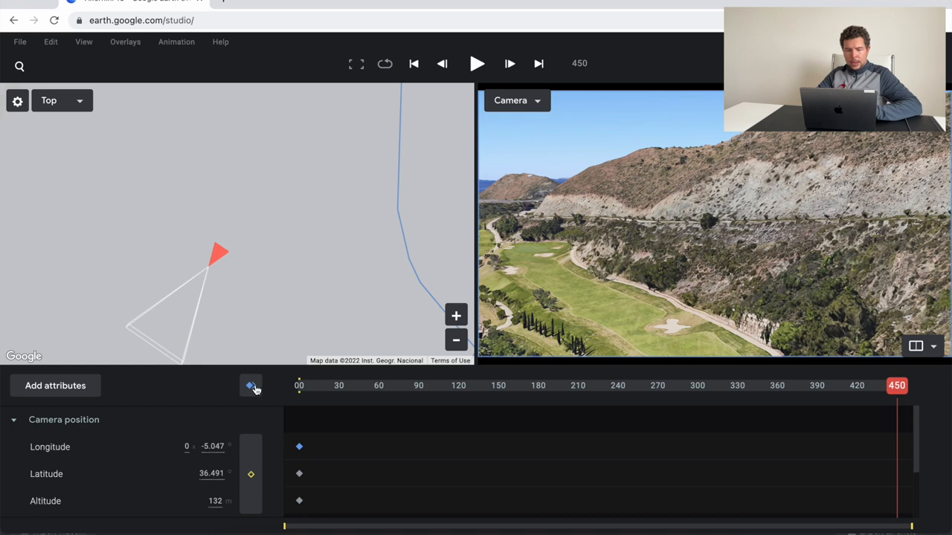
mouse_move(251, 385)
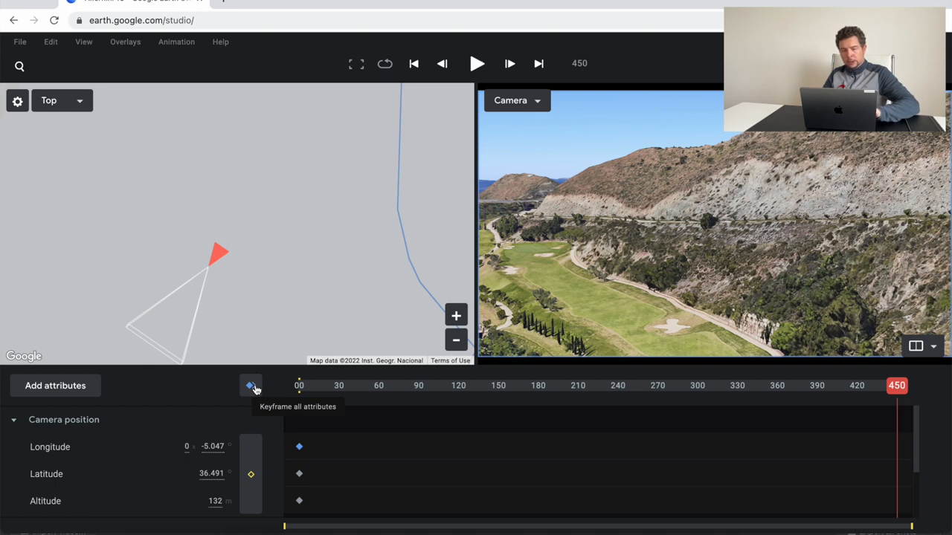
Step: Keyframe all camera attributes at frame 450 for the closer view down the fairway
click(251, 386)
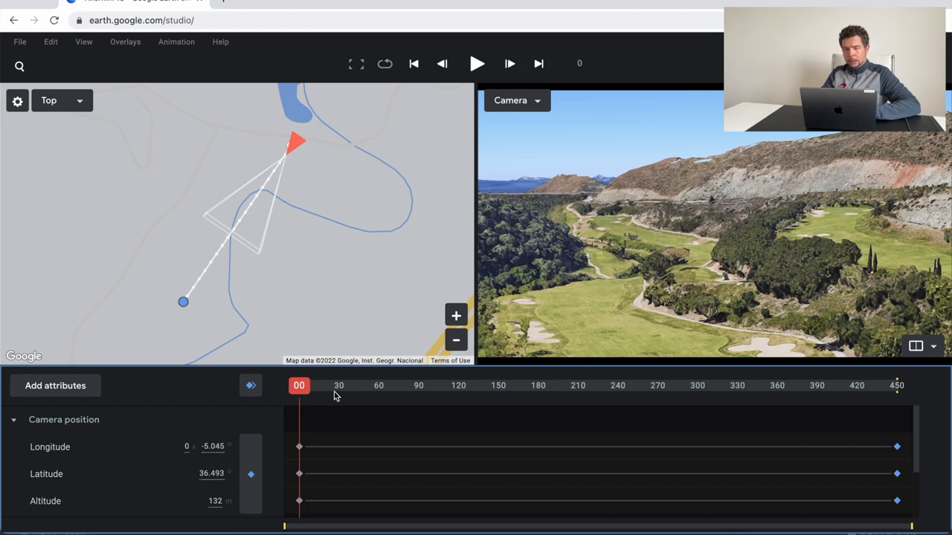
Step: Play the two-keyframe flyover from the opening view to the ending view
click(476, 62)
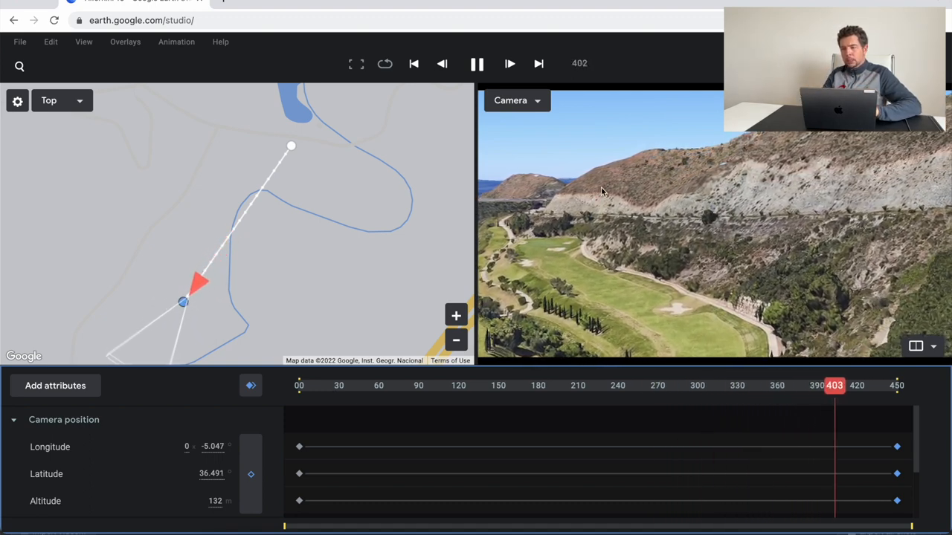
click(312, 385)
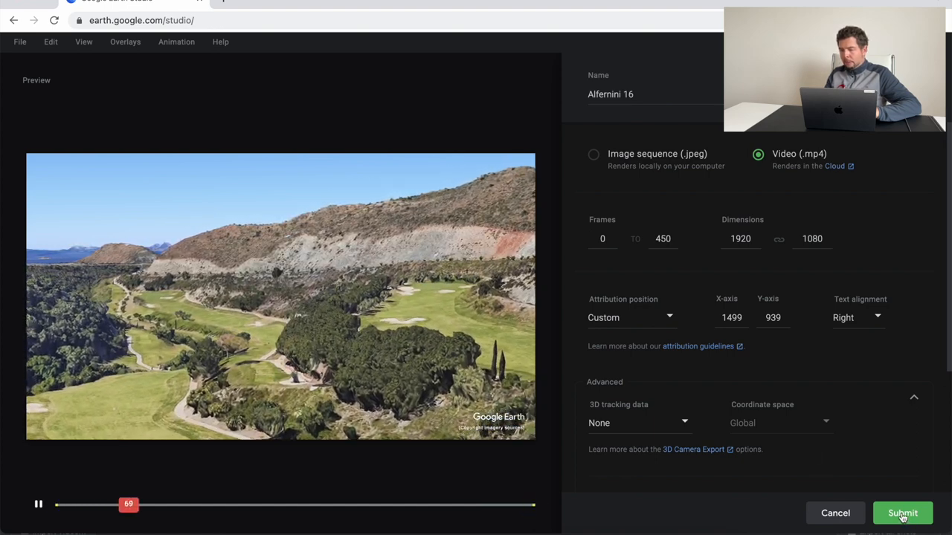
Step: Submit the render as a 1920×1080 MP4 of frames 0–450
click(901, 513)
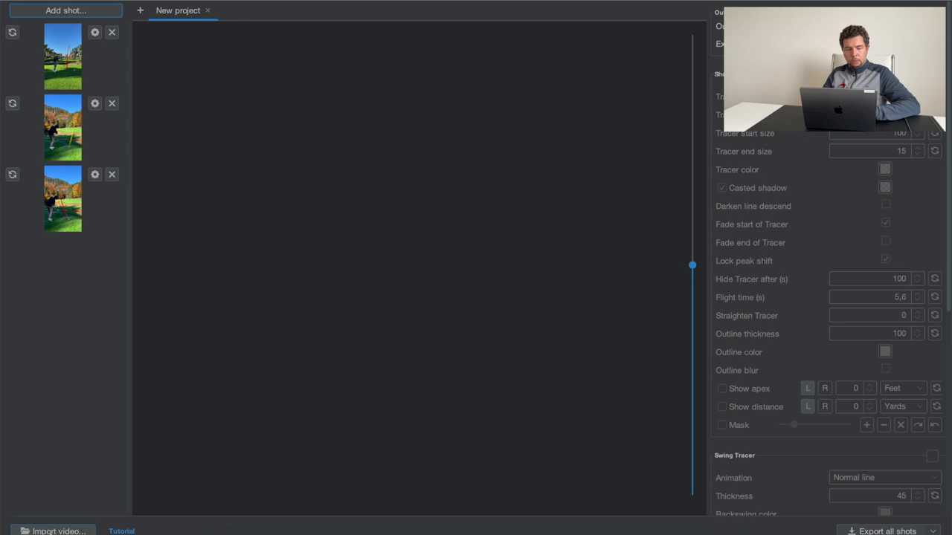
click(60, 531)
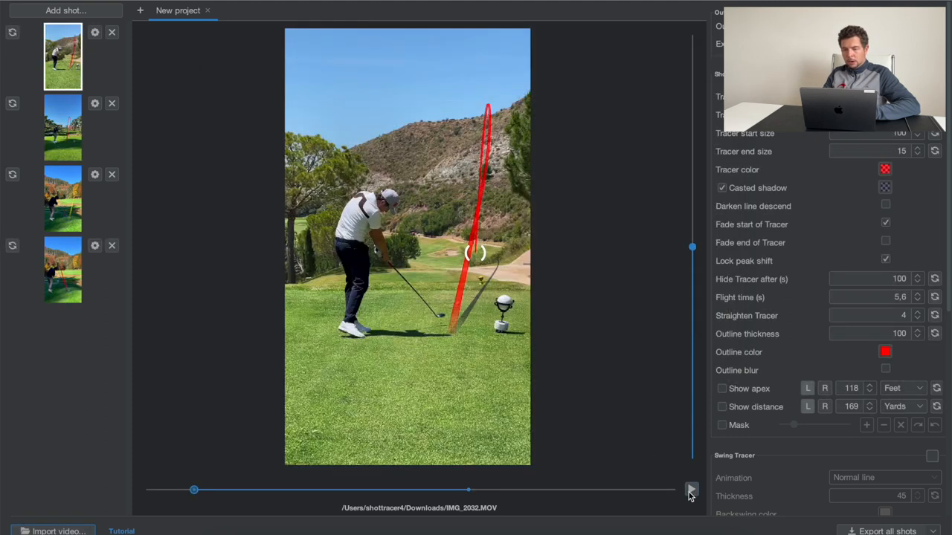
click(690, 489)
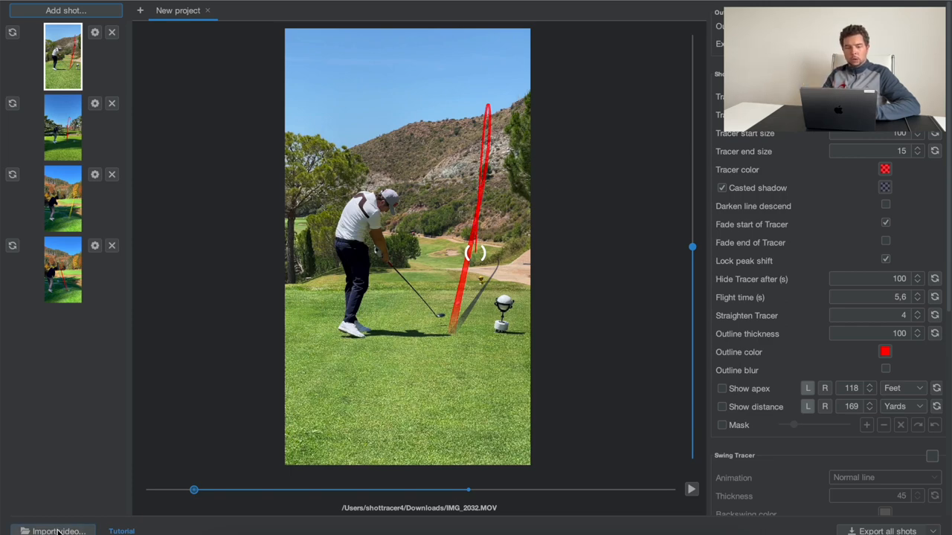
click(56, 531)
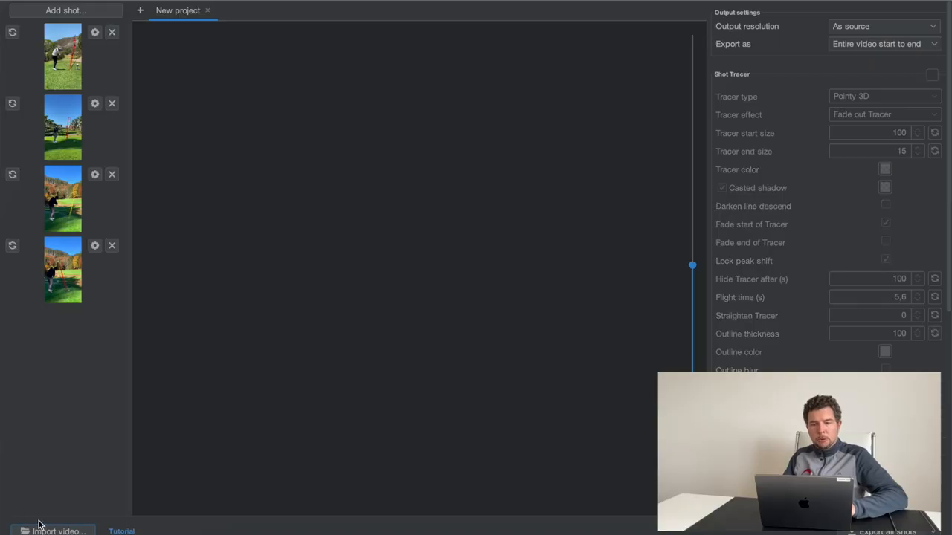
Step: Import Untitled.mp4, set its impact frame early in the clip, and add it manually as a new shot
click(60, 531)
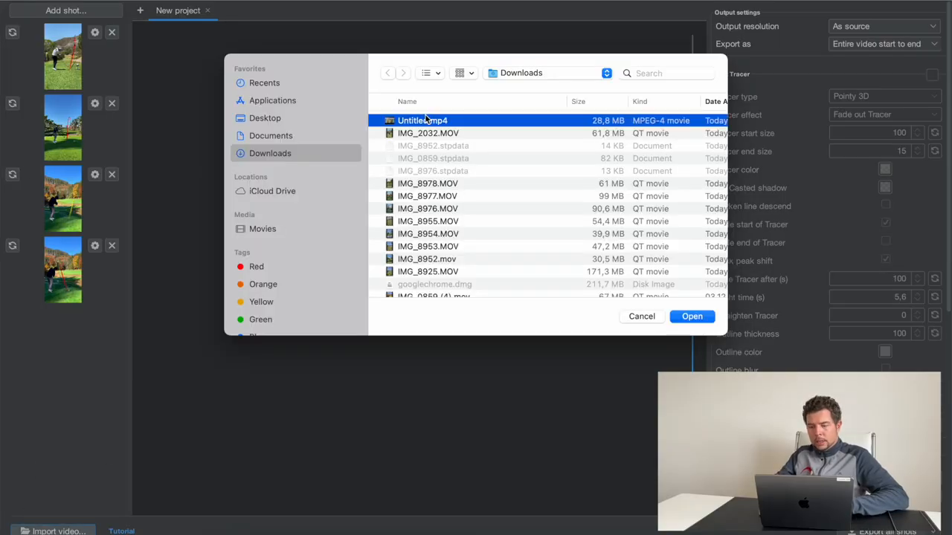
click(691, 316)
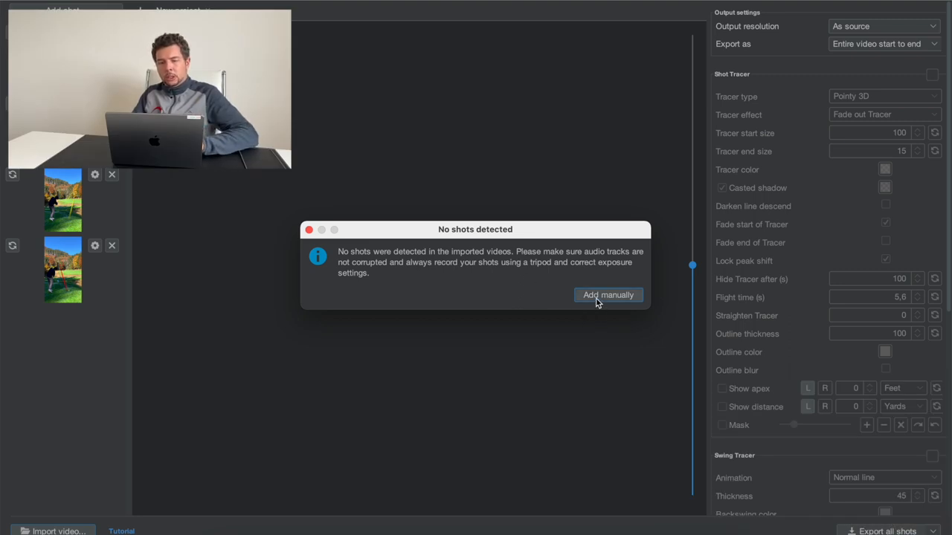
click(608, 295)
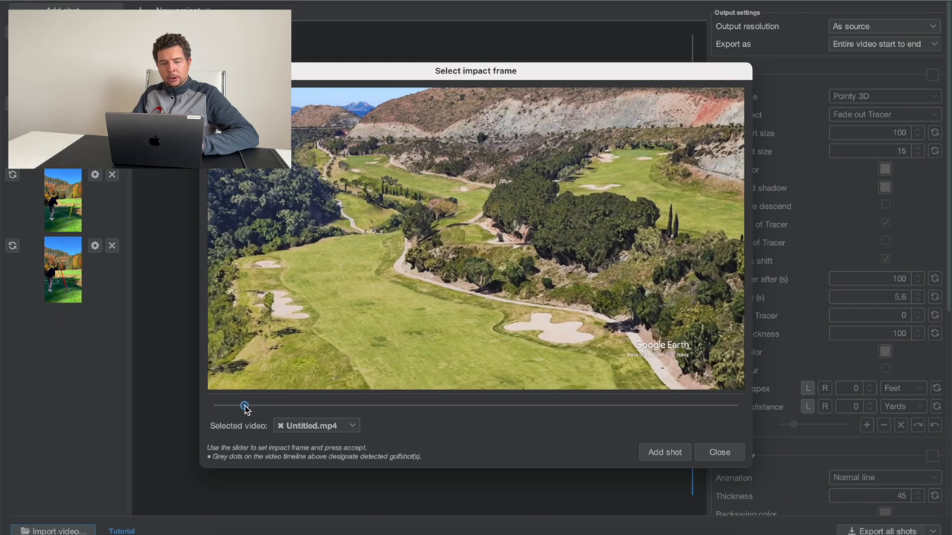
drag(245, 407, 248, 408)
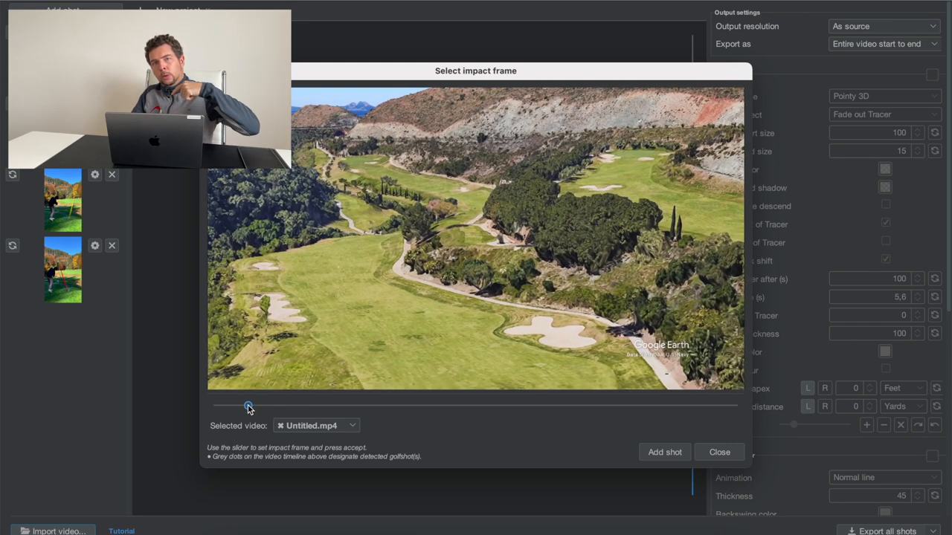
drag(249, 408, 265, 408)
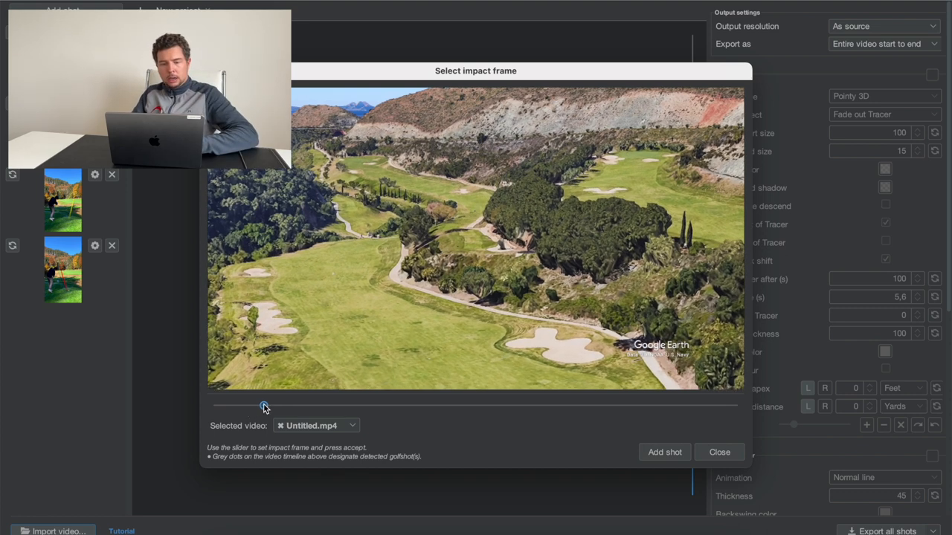
drag(265, 404, 288, 405)
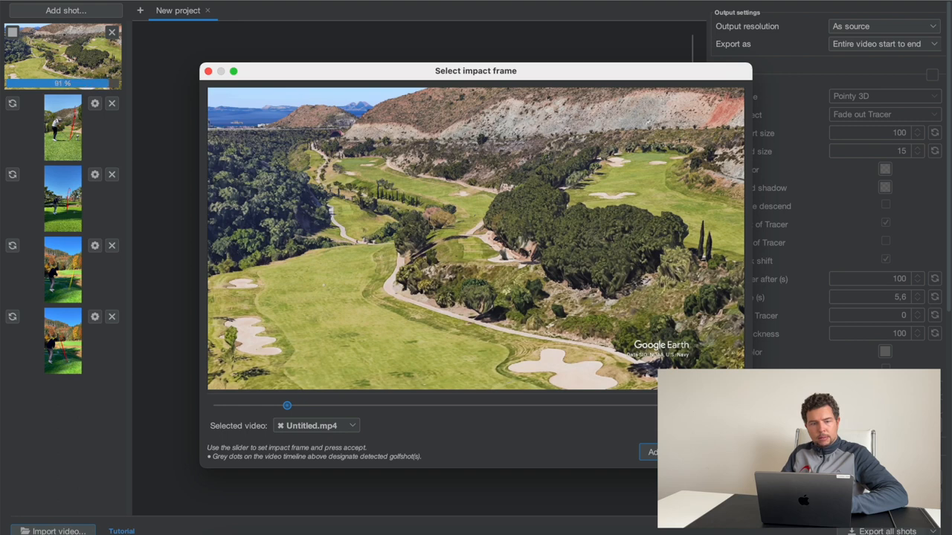
click(656, 453)
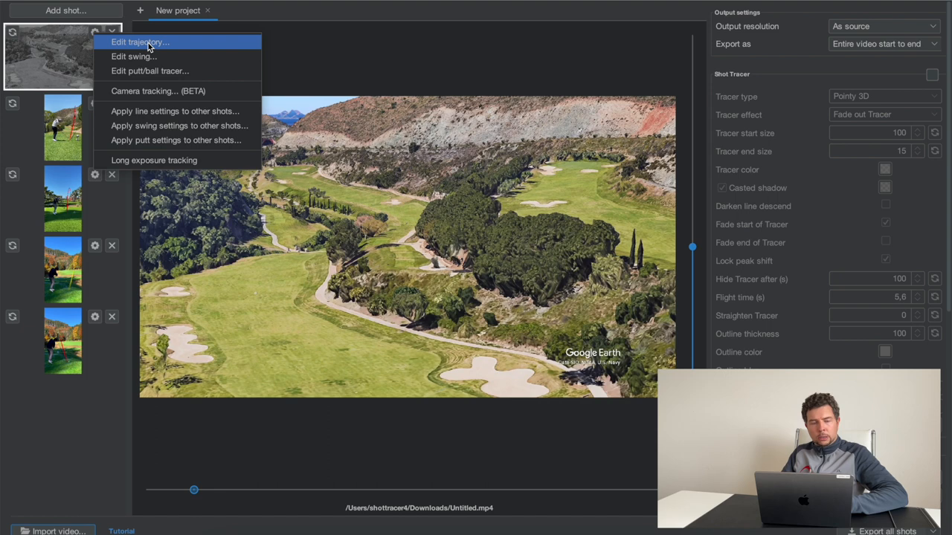
Step: Enter trajectory editing for the flyover shot and scrub to the ball's impact moment
click(137, 41)
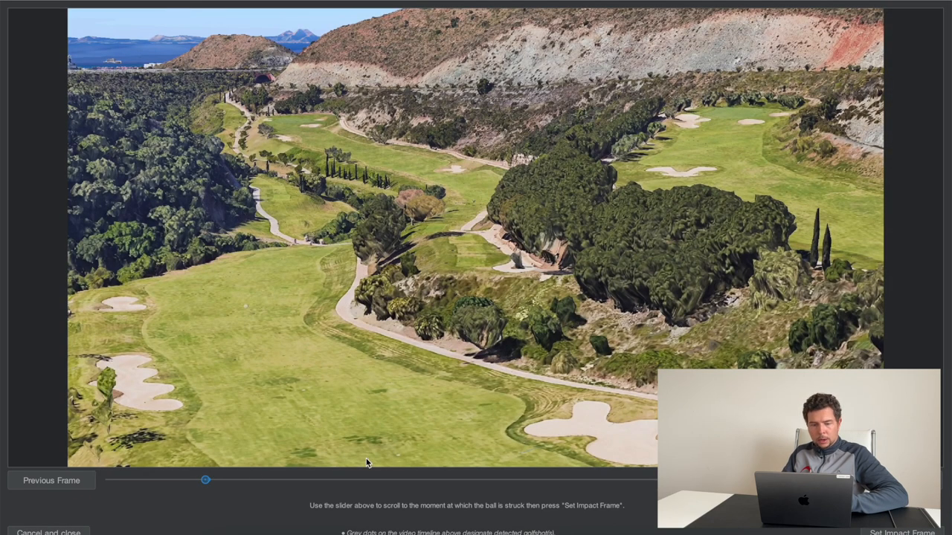
drag(205, 479, 200, 479)
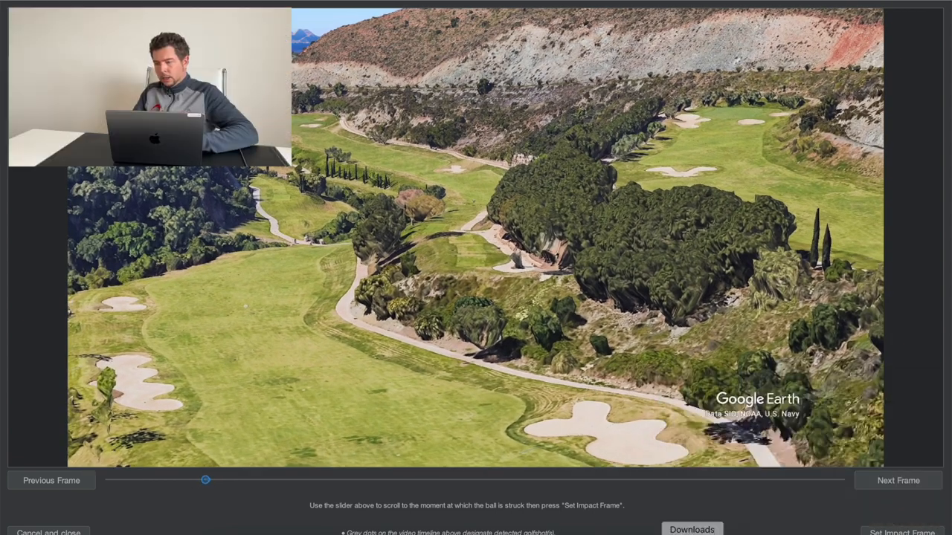
click(901, 532)
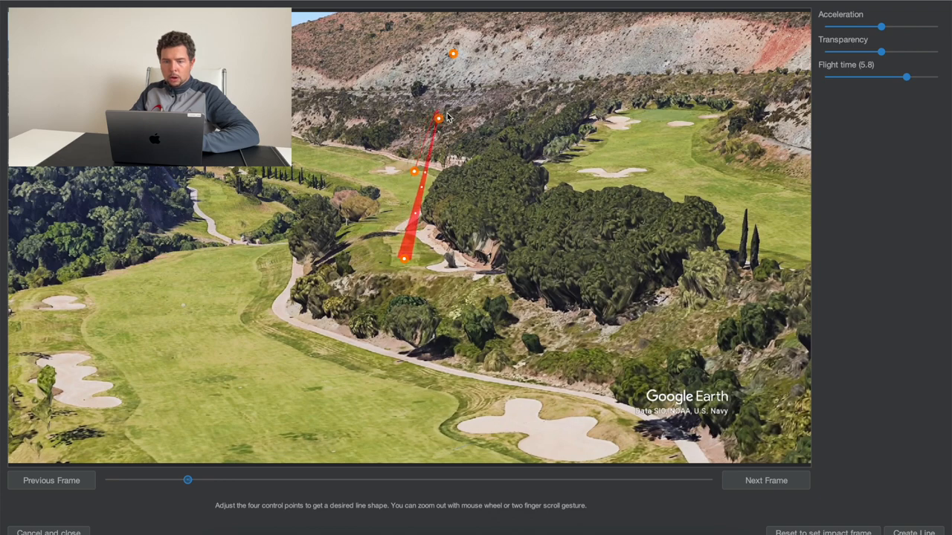
Step: Reshape the red trace's control points so the arc peaks past the trees toward the hillside
drag(438, 118, 455, 92)
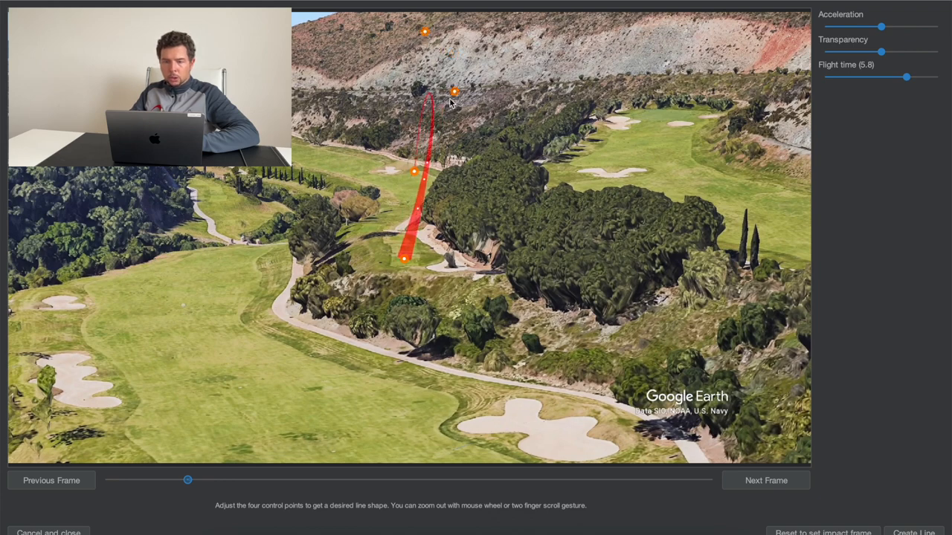
drag(454, 92, 443, 92)
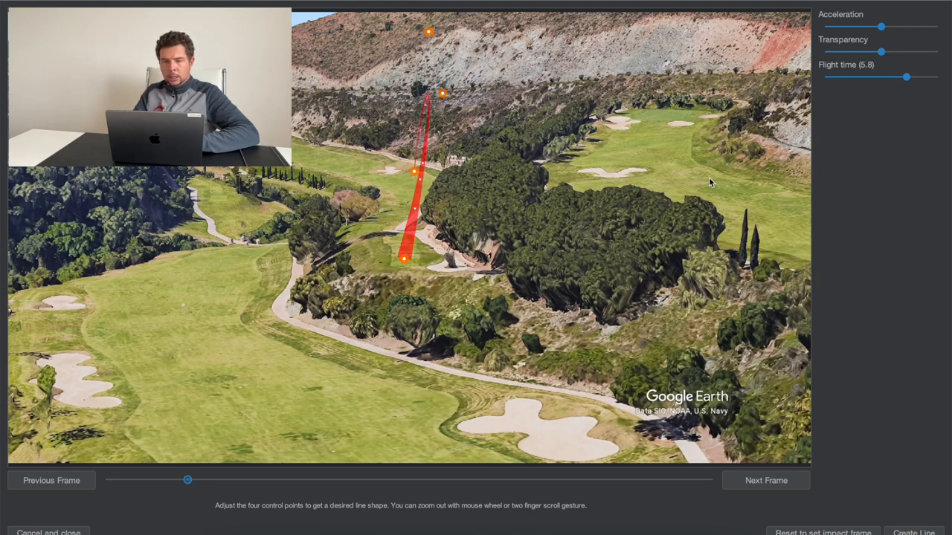
mouse_move(839, 17)
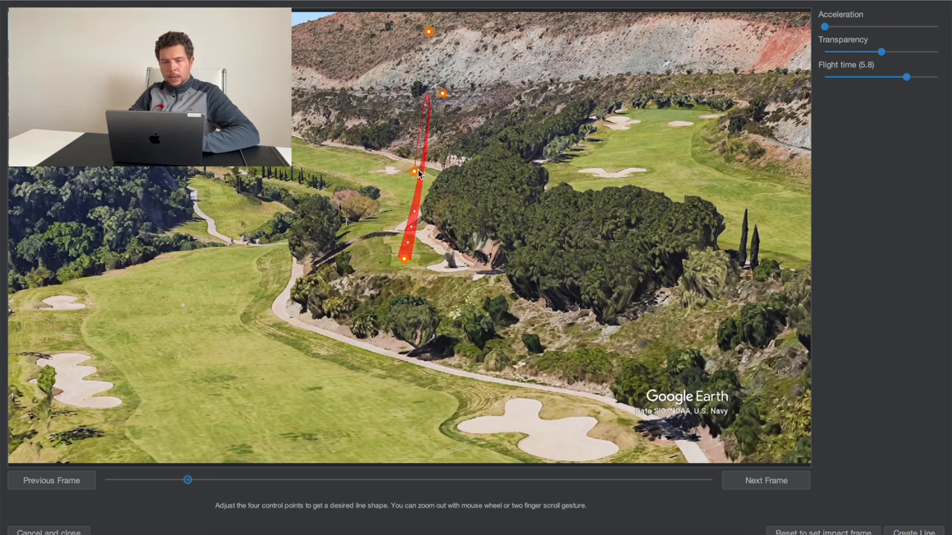
drag(413, 172, 411, 177)
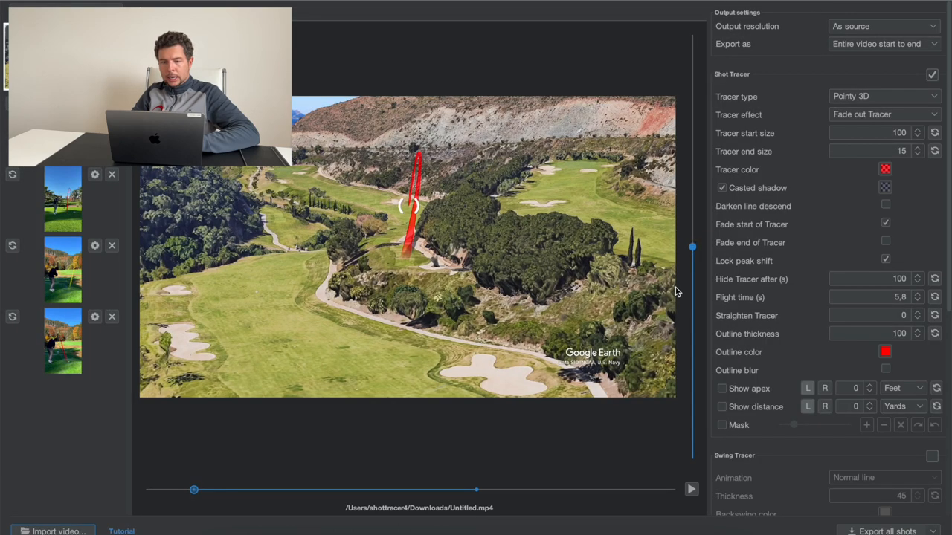
mouse_move(415, 275)
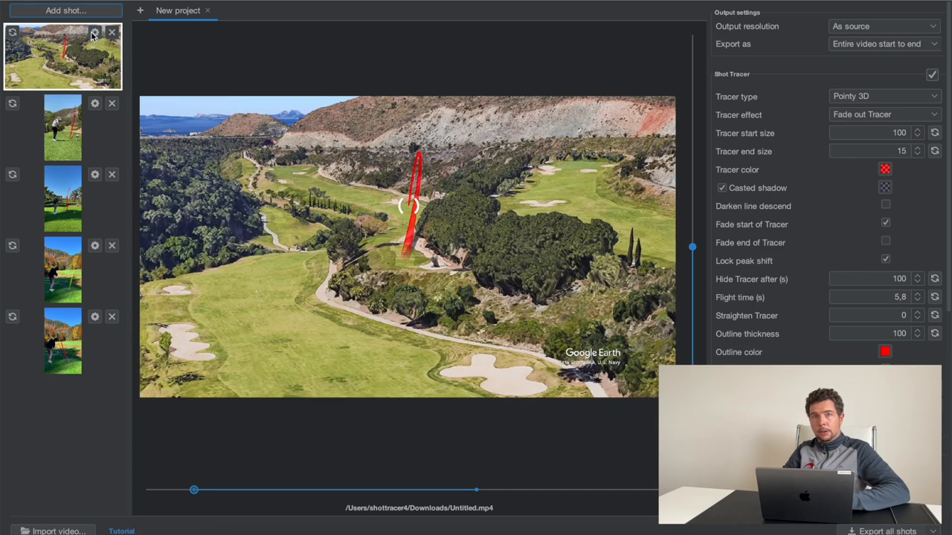
Step: Bring up the traced flyover shot's per-shot options from the project list
click(96, 32)
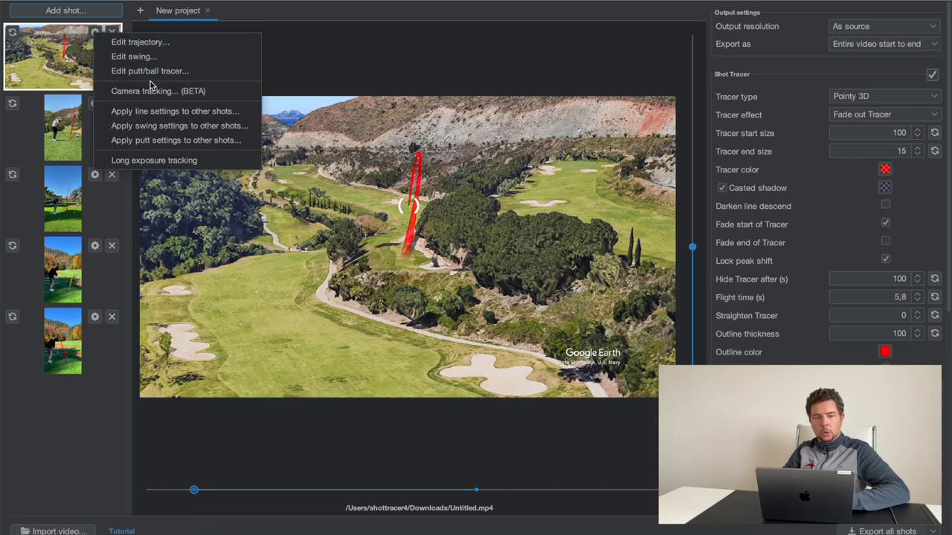
Step: Run Camera tracking (BETA) on the flyover footage and check the anchored trace at another frame
click(158, 90)
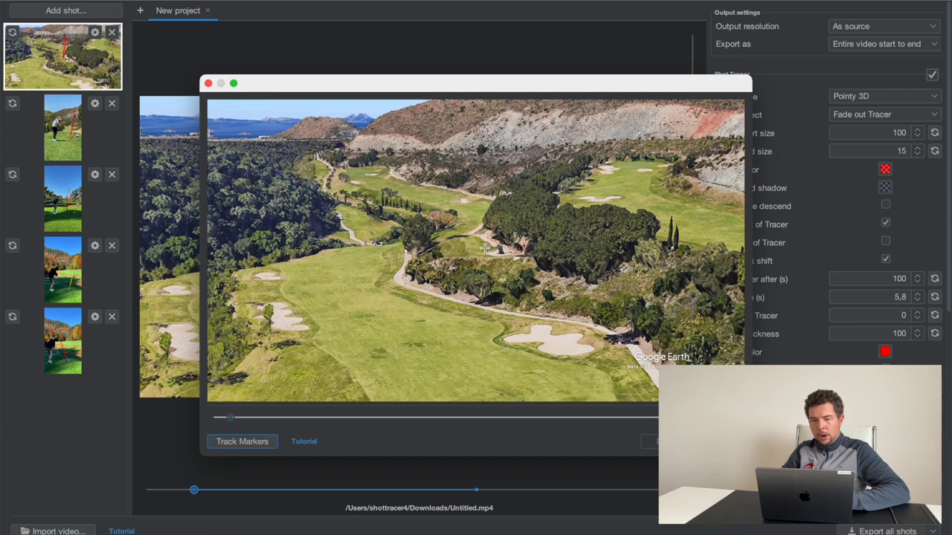
mouse_move(452, 238)
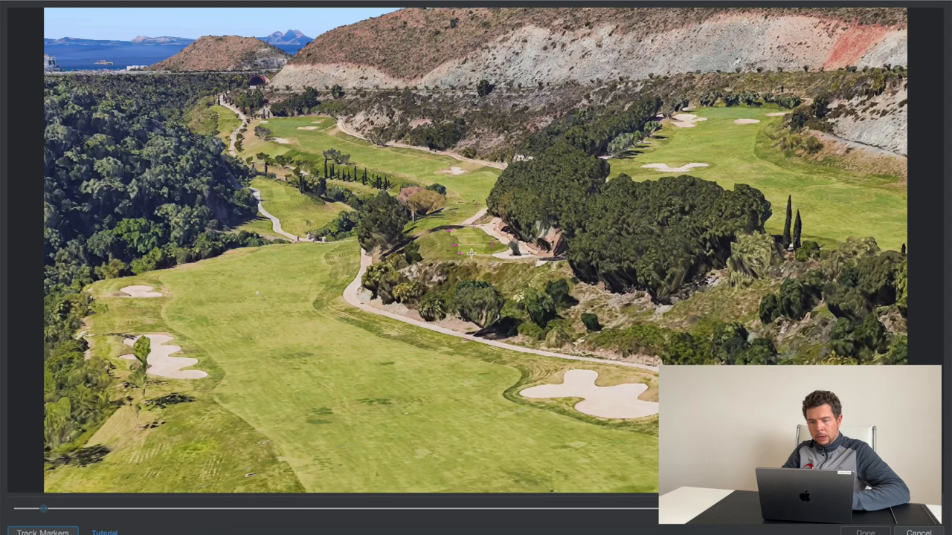
mouse_move(443, 179)
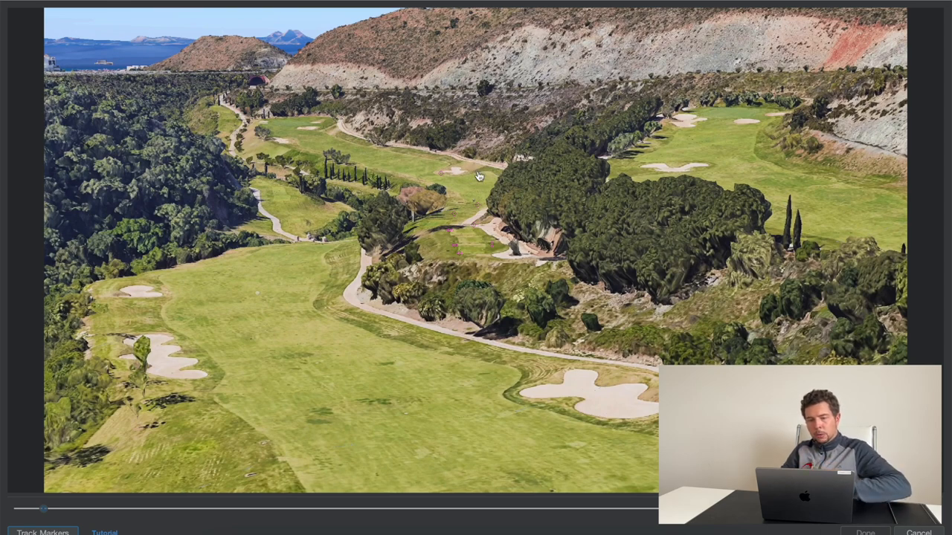
mouse_move(453, 247)
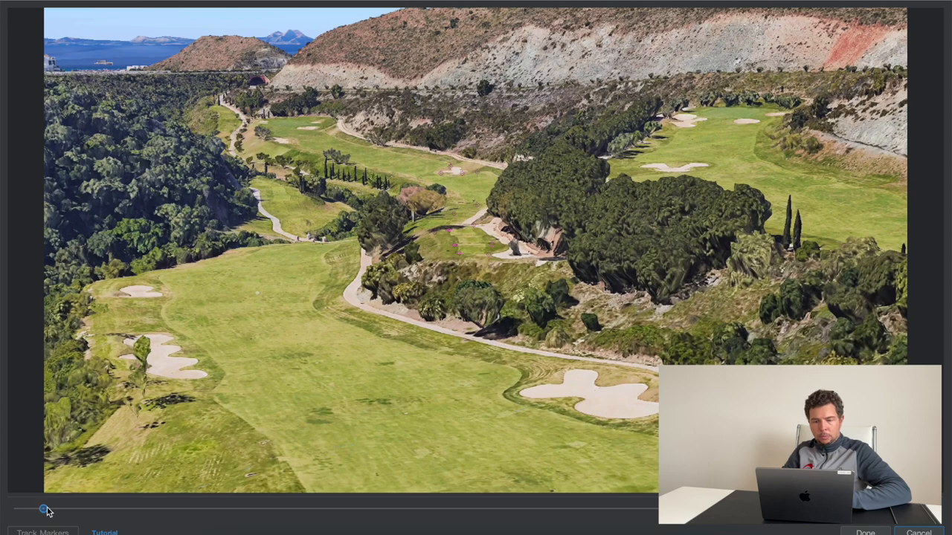
drag(43, 508, 161, 508)
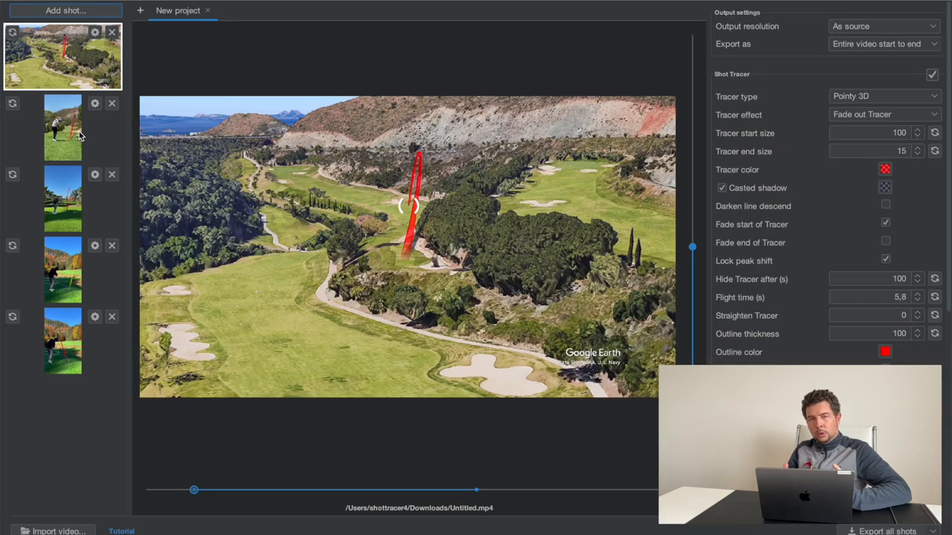
click(62, 128)
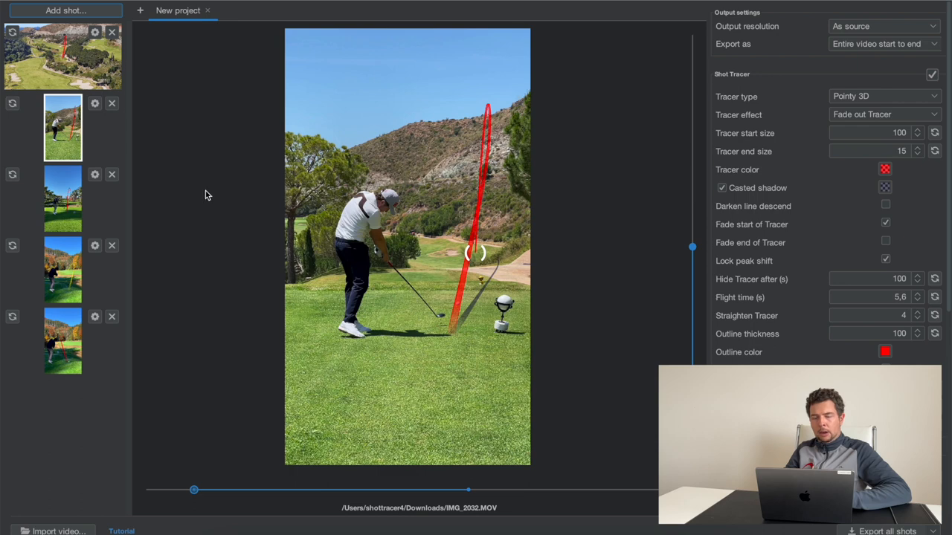
mouse_move(449, 236)
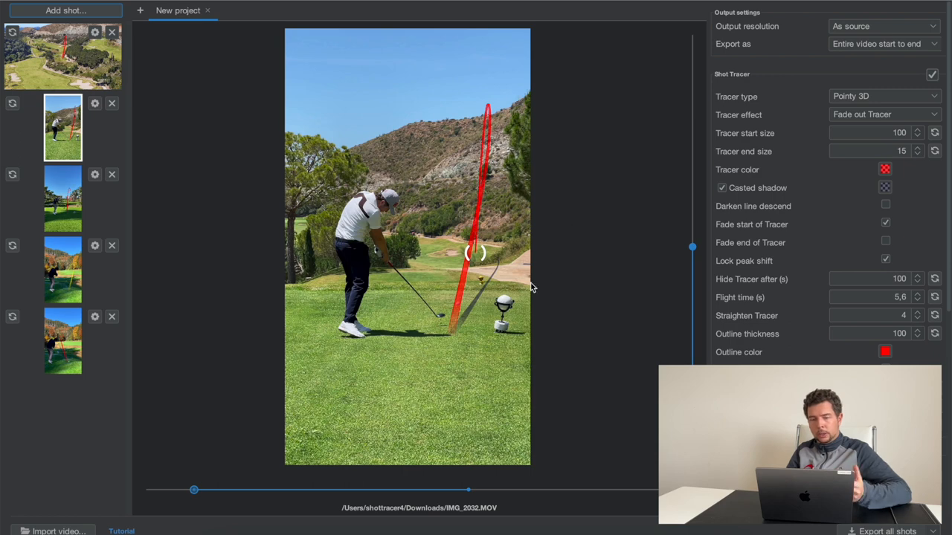
mouse_move(738, 312)
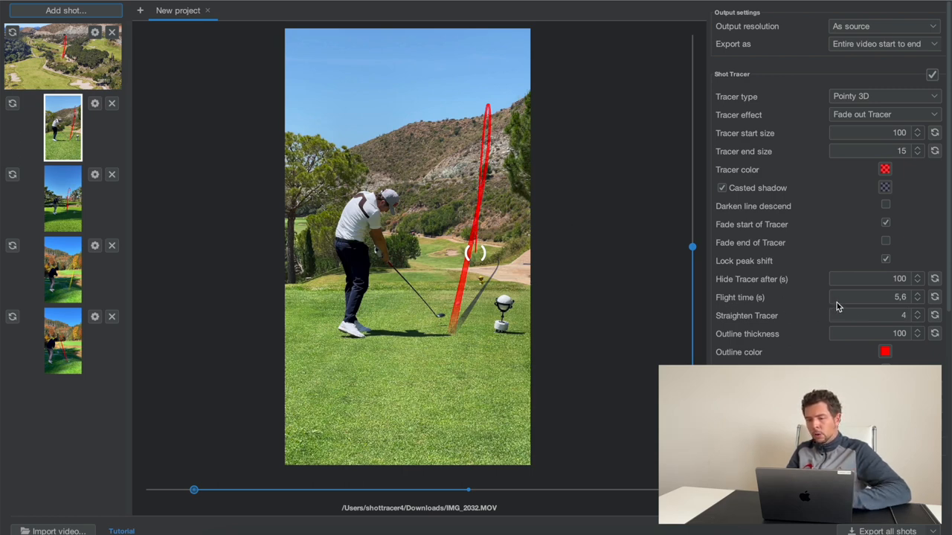
mouse_move(885, 298)
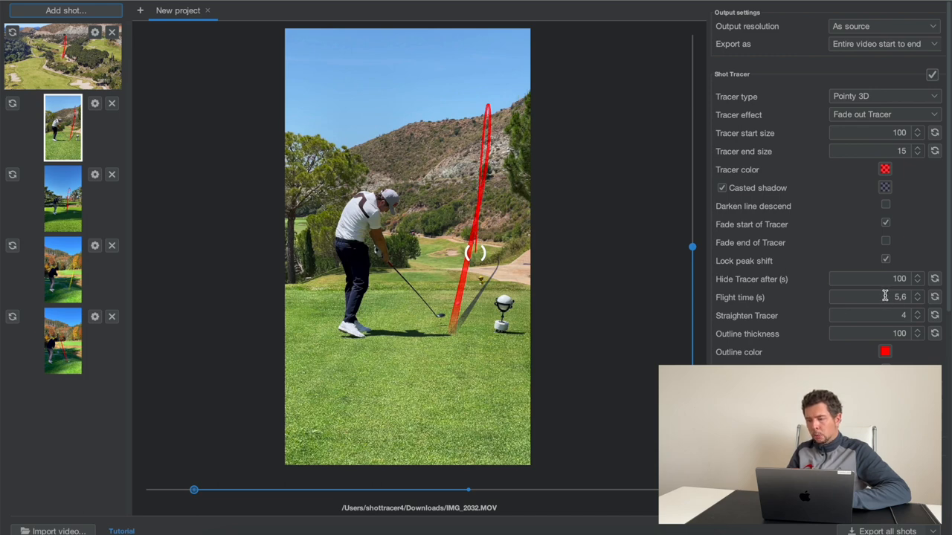
mouse_move(916, 313)
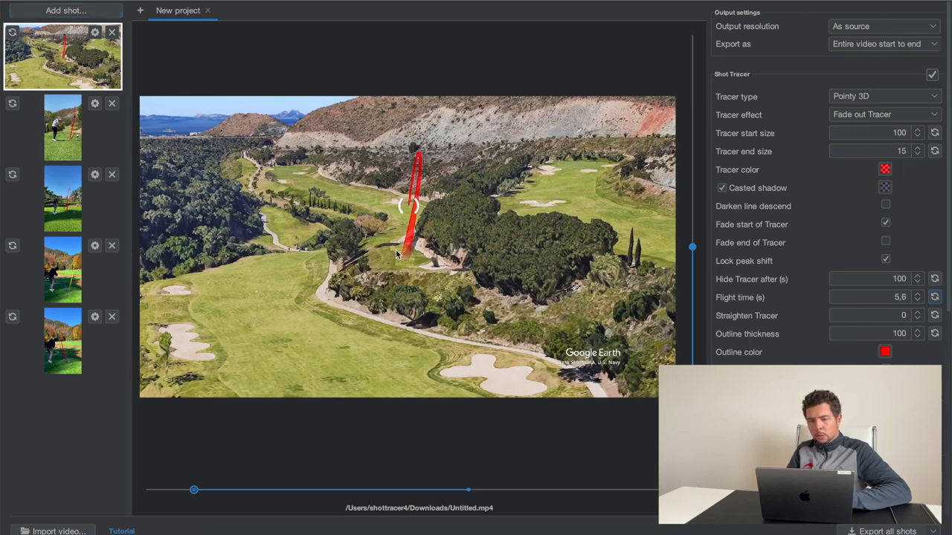
mouse_move(462, 266)
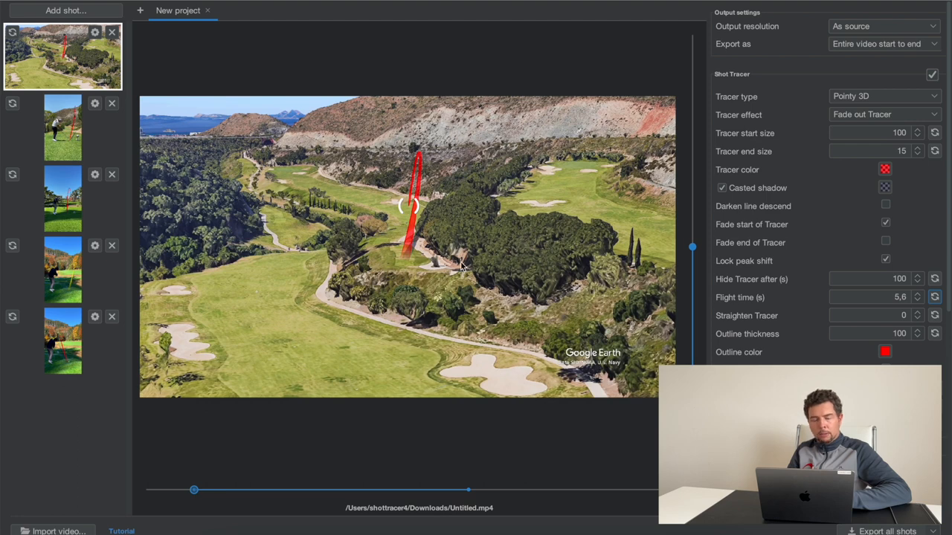
mouse_move(358, 232)
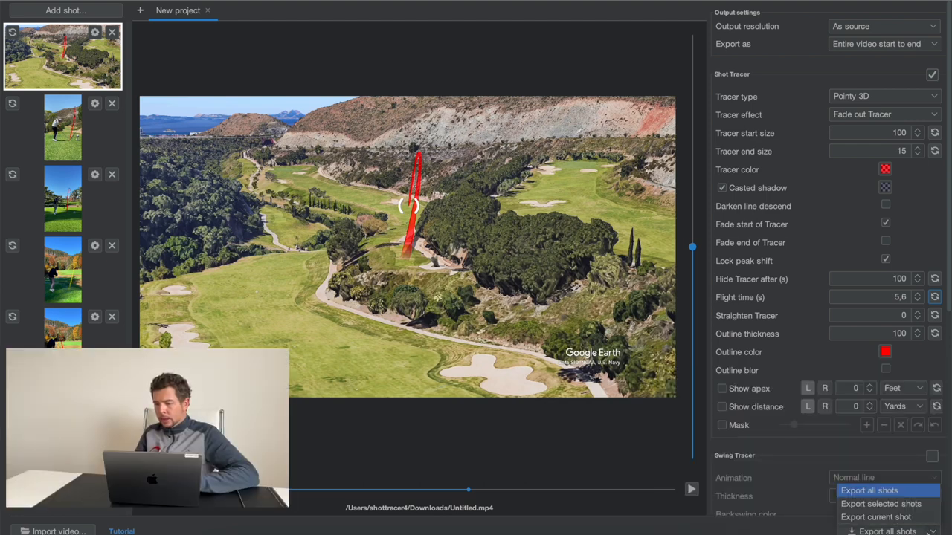
mouse_move(868, 503)
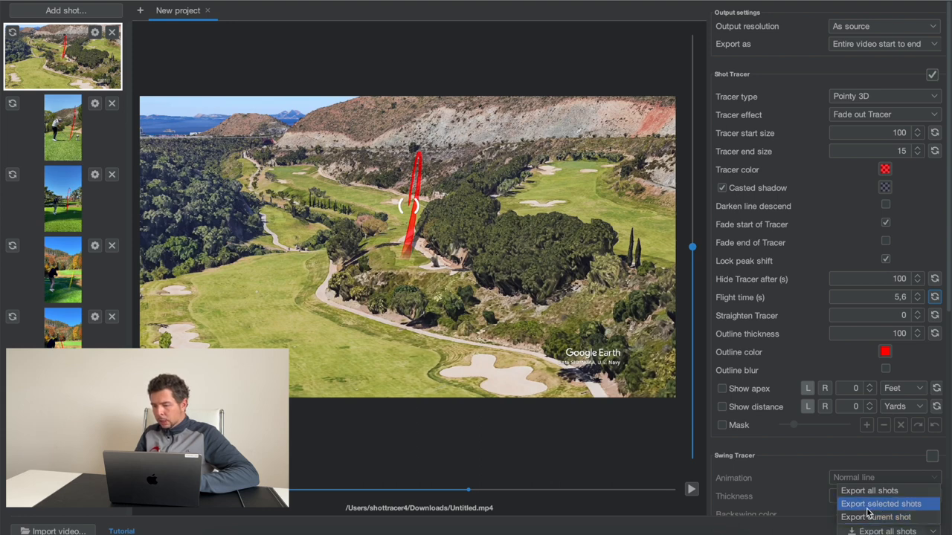
Step: Export the selected flyover and tee-shot clips as videos into the Downloads folder
click(881, 502)
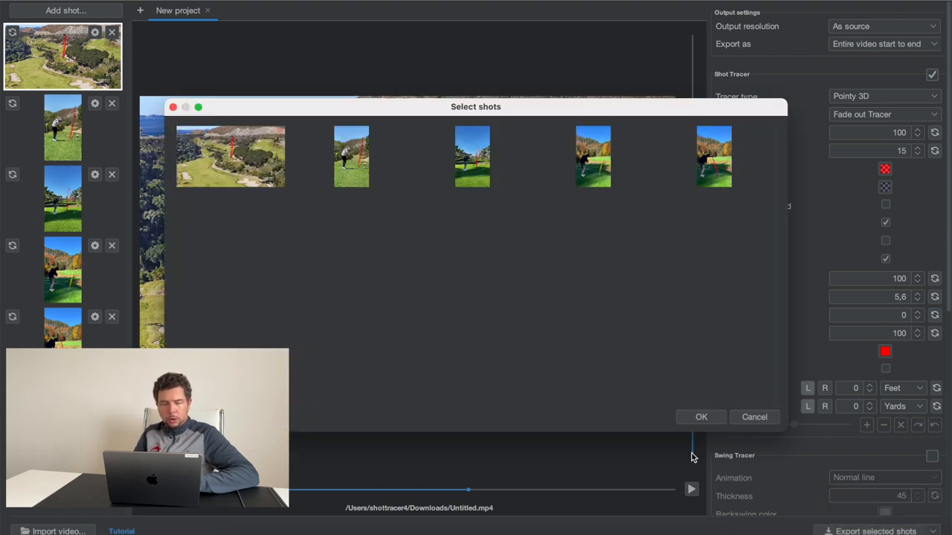
click(231, 156)
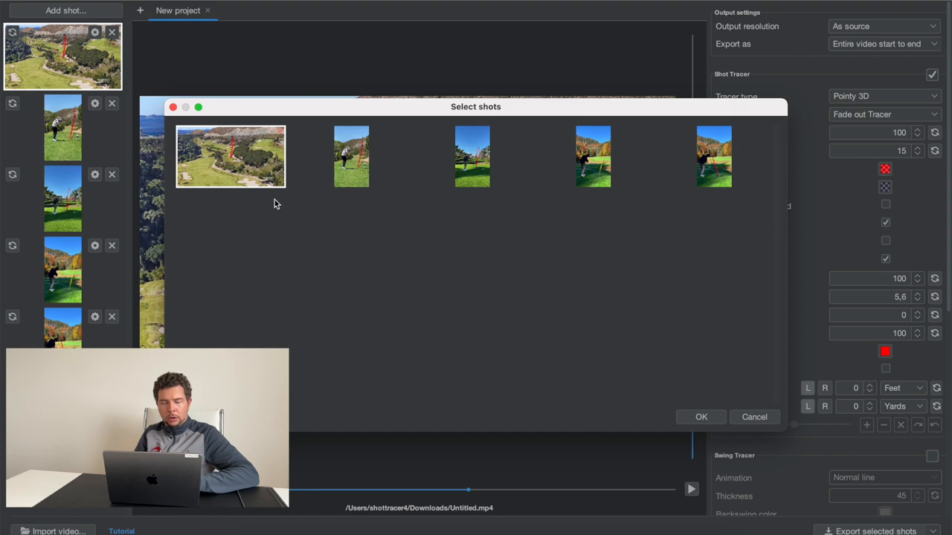
click(351, 156)
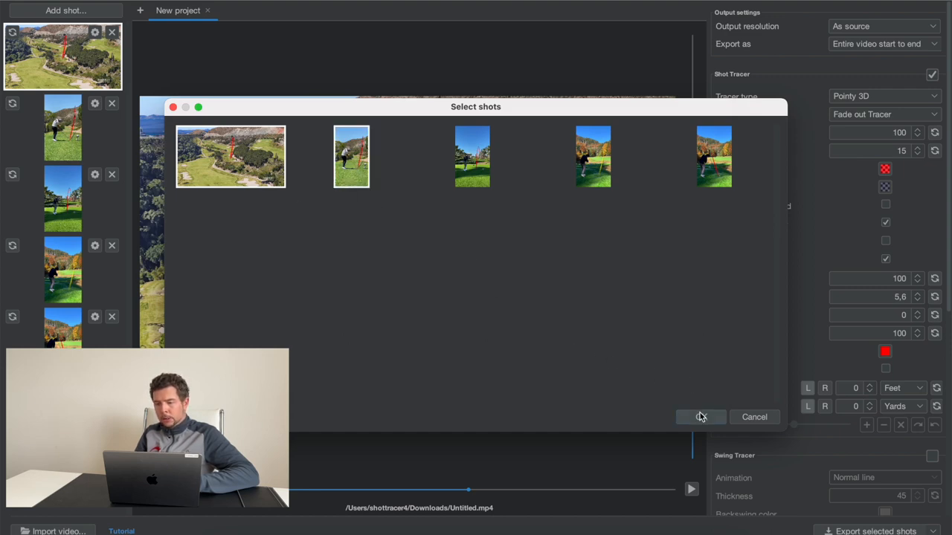
click(700, 416)
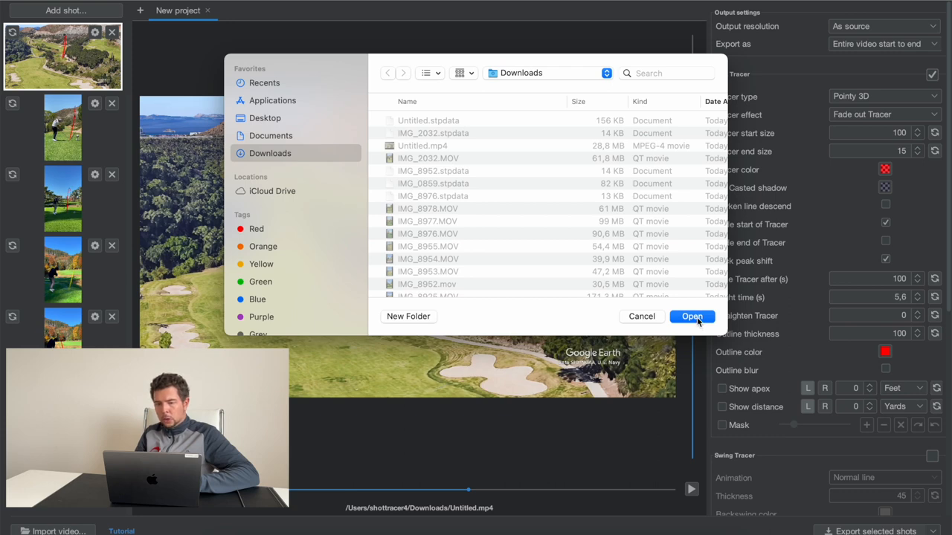
click(690, 316)
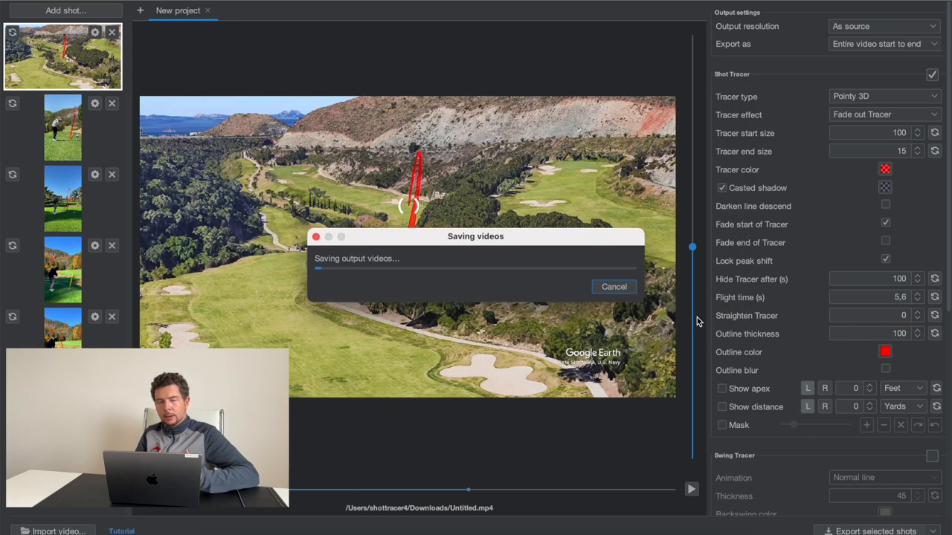